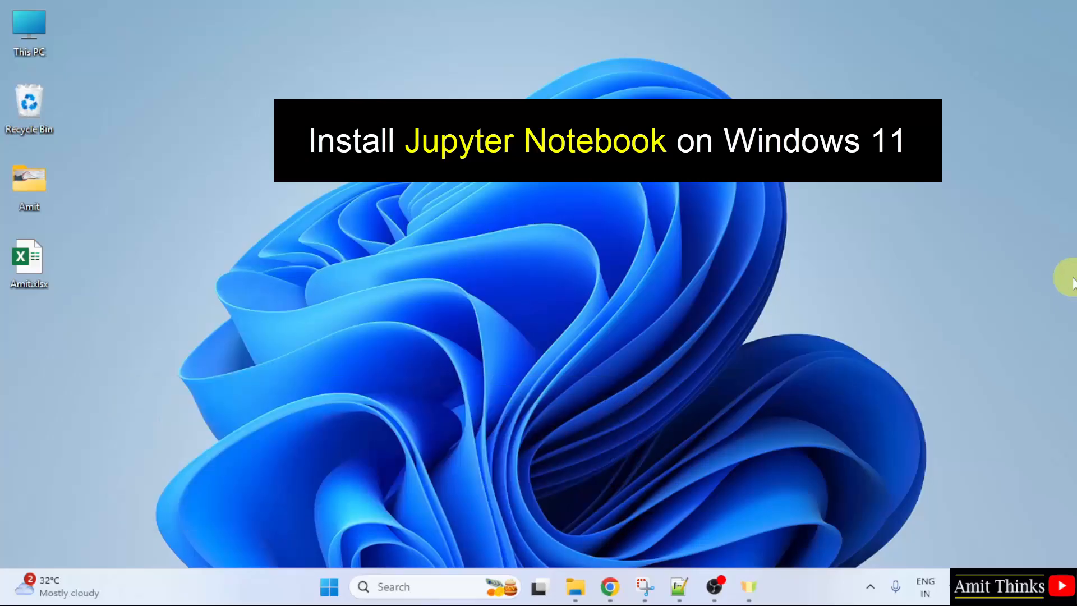
# Search Google for 'anaconda' in Chrome to list the official Anaconda site.
pyautogui.click(608, 586)
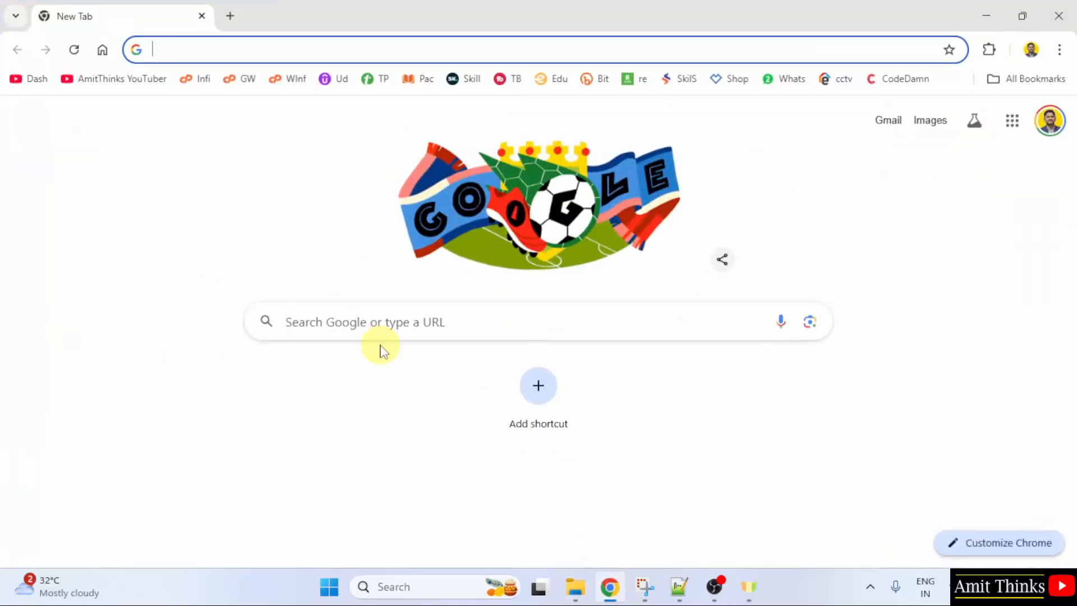
pyautogui.write('anac')
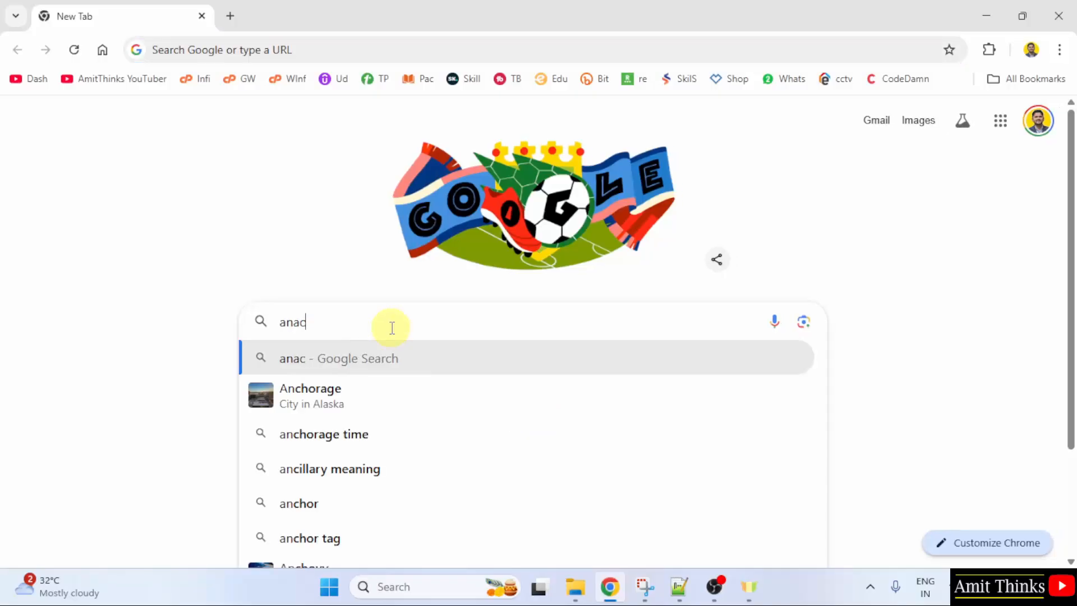
pyautogui.write('onda')
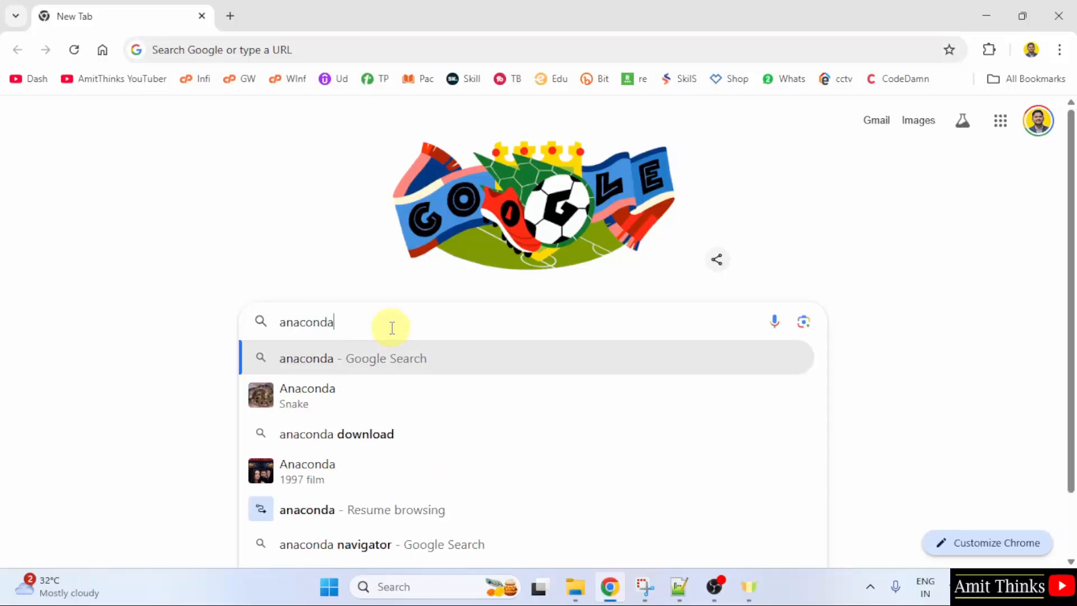
pyautogui.press('Return')
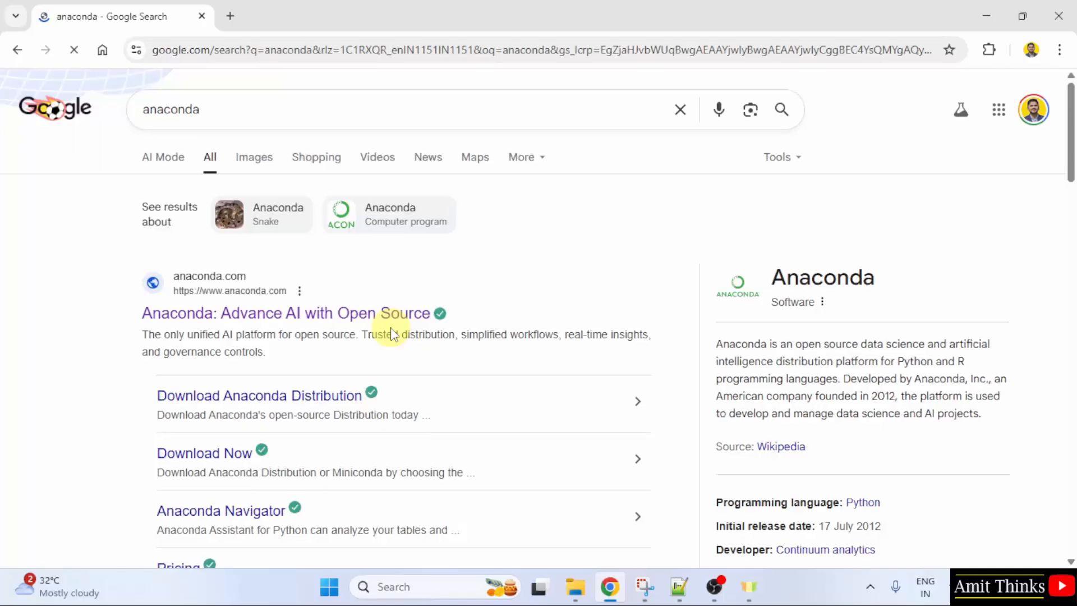
pyautogui.moveTo(302, 324)
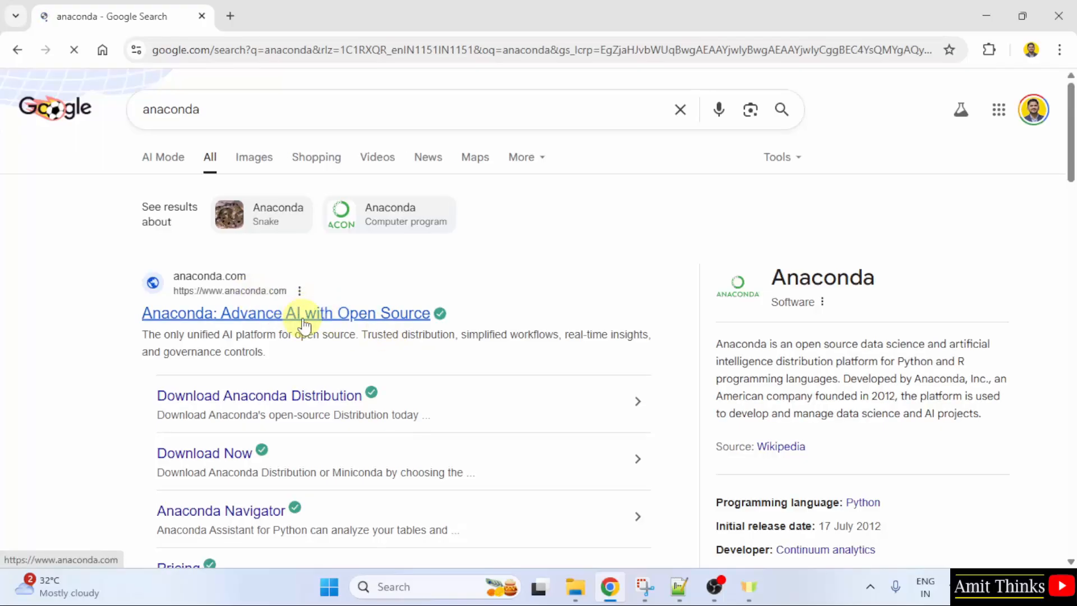
# Go from the anaconda.com result to Free Download and skip registration.
pyautogui.click(287, 313)
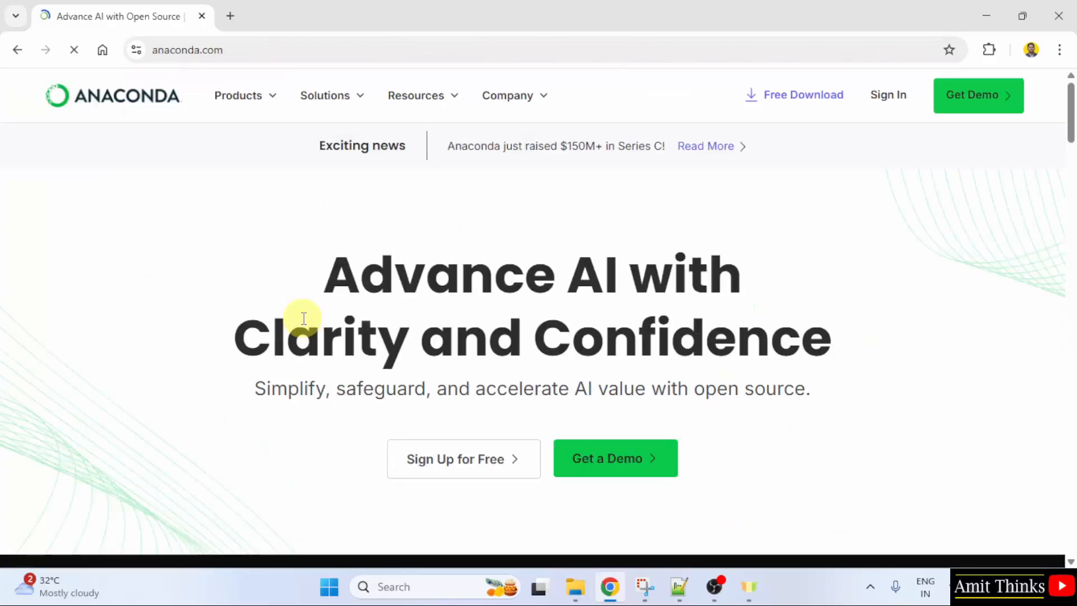
pyautogui.moveTo(486, 295)
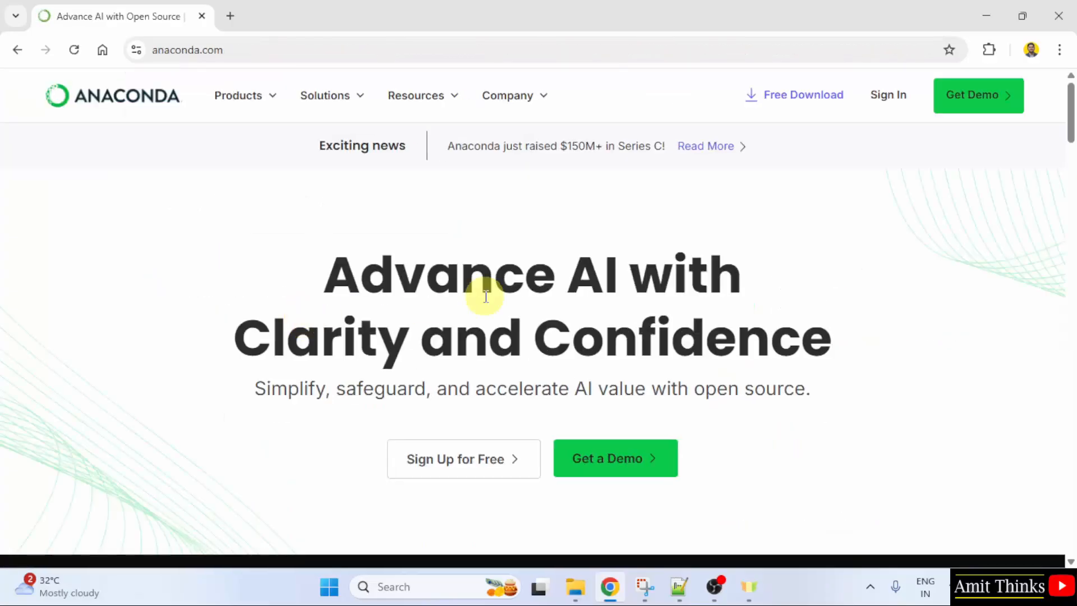
pyautogui.moveTo(802, 94)
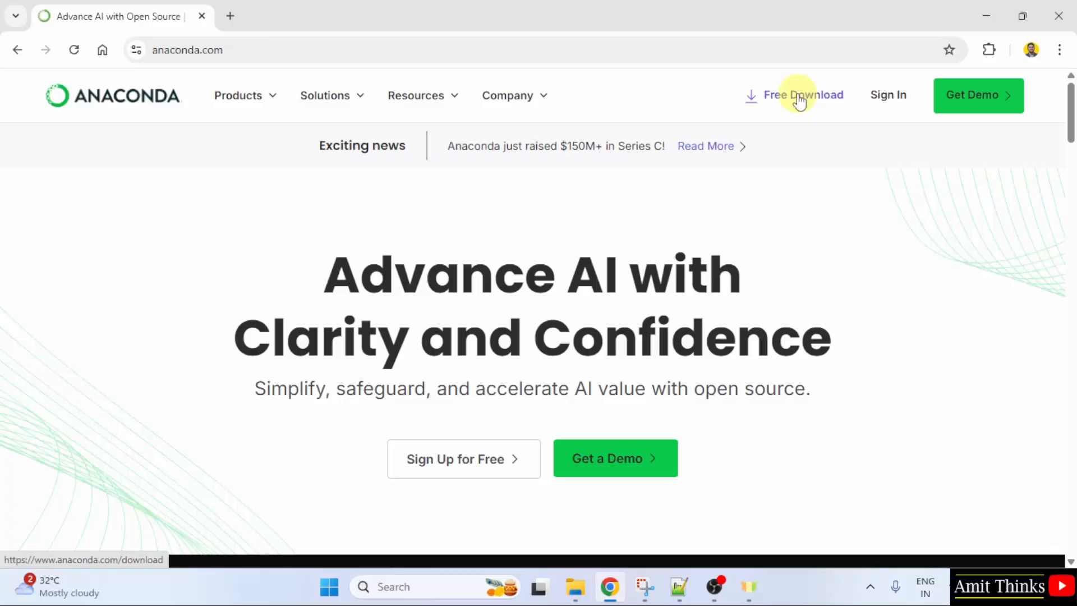
pyautogui.click(802, 94)
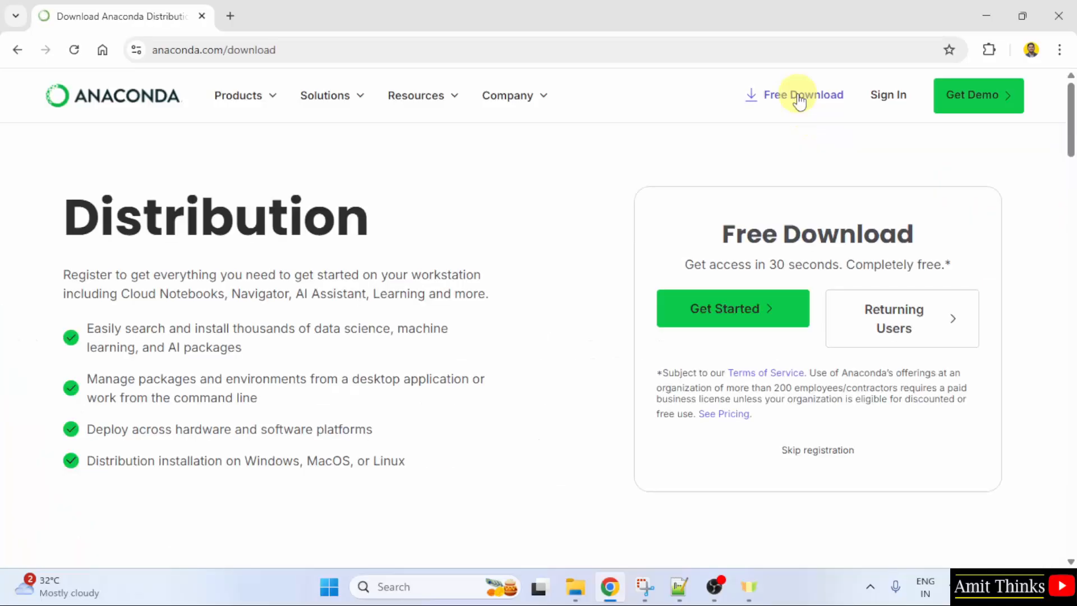
pyautogui.moveTo(638, 310)
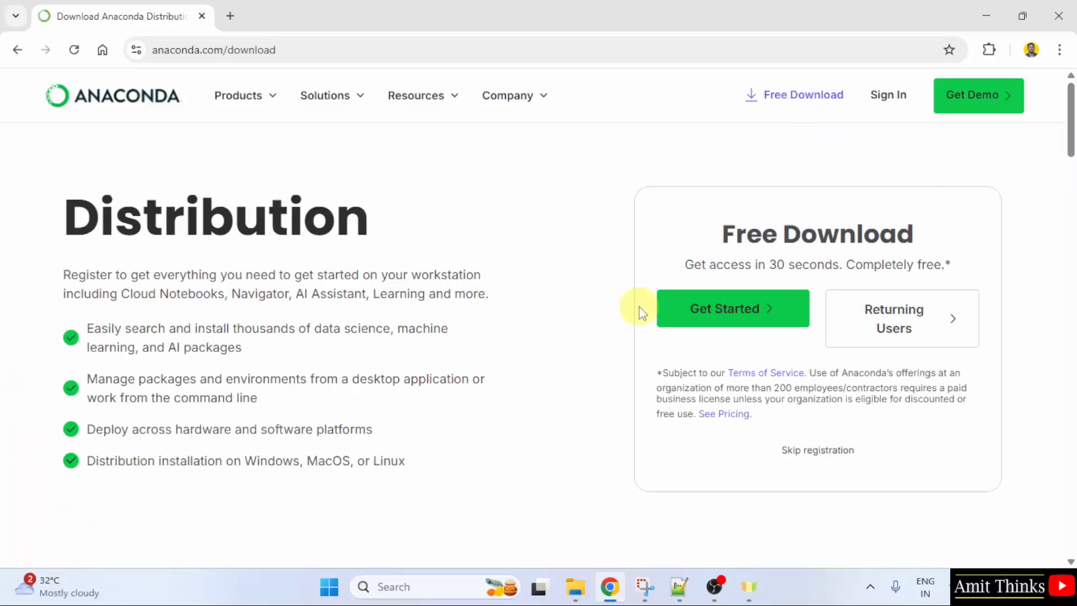
pyautogui.moveTo(817, 450)
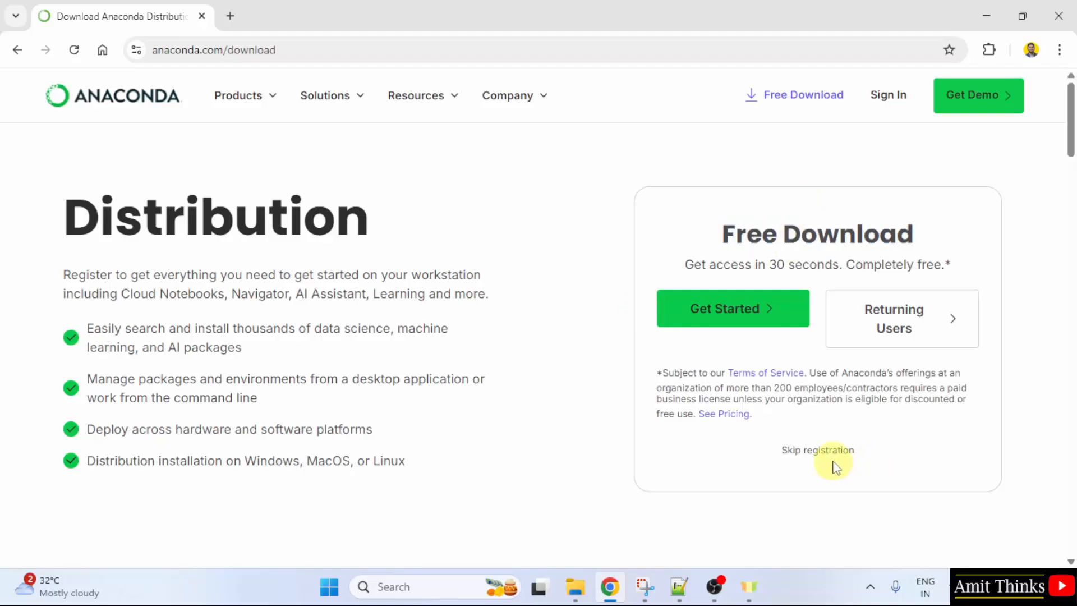
pyautogui.click(817, 450)
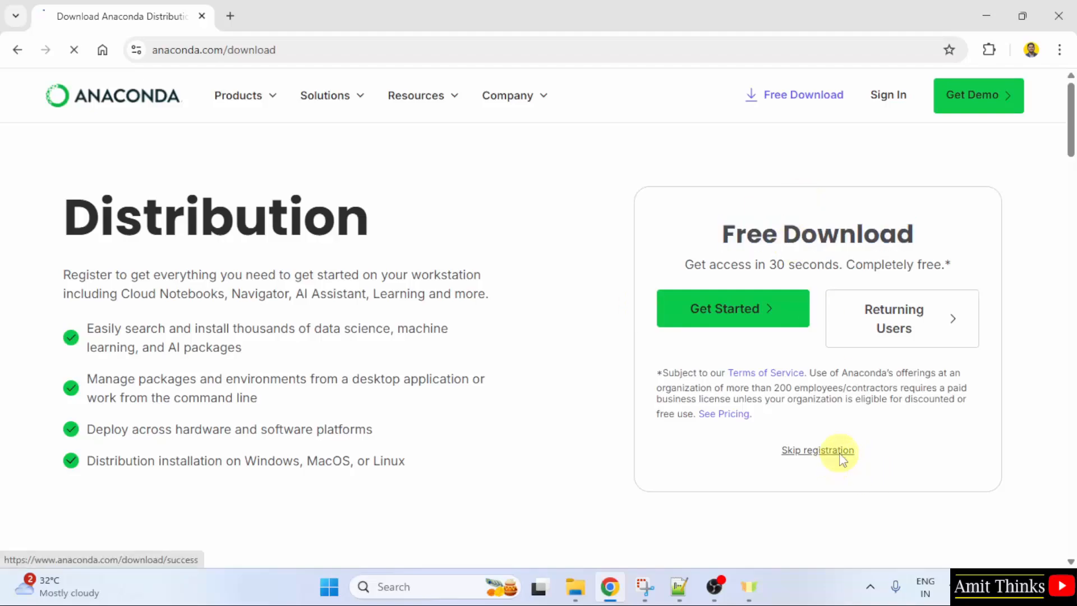
# Download the Windows Anaconda Distribution installer (Anaconda3-2025.06-0, 914 MB) and wait until it is done.
pyautogui.click(818, 451)
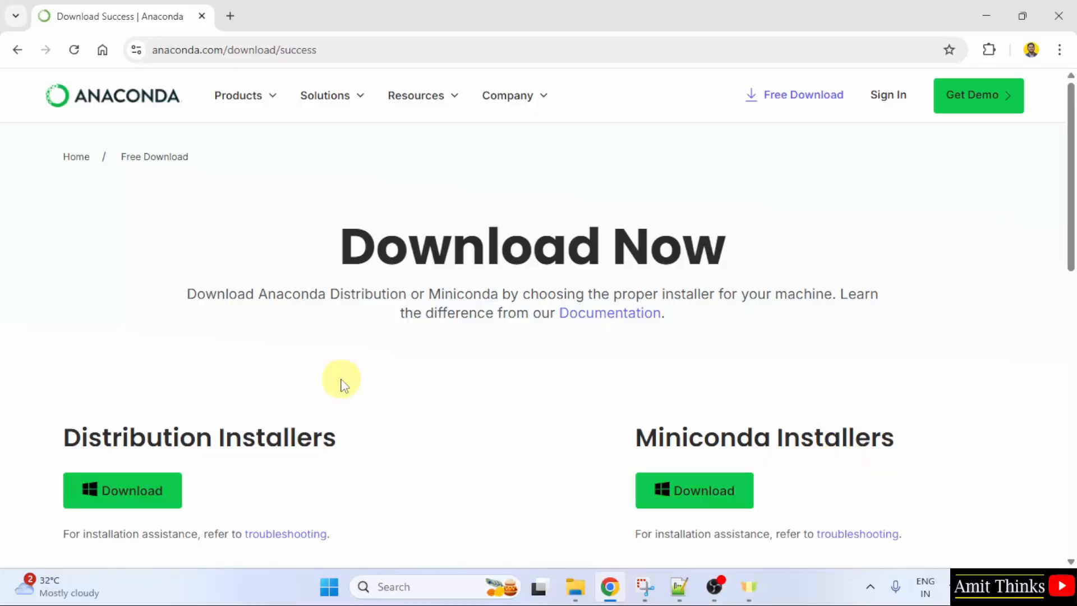
pyautogui.scroll(-3)
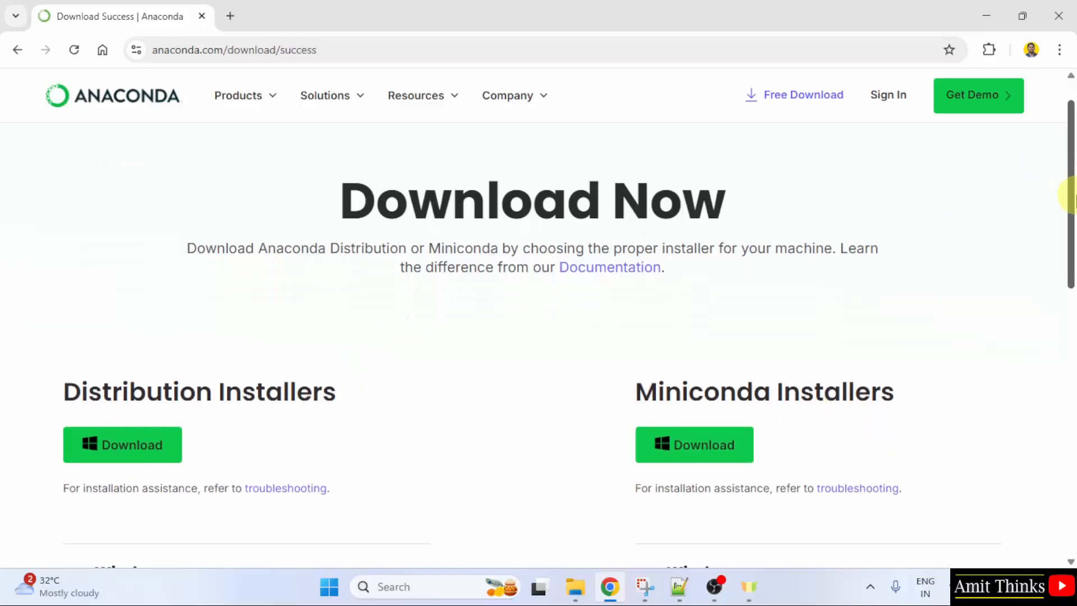
pyautogui.scroll(-3)
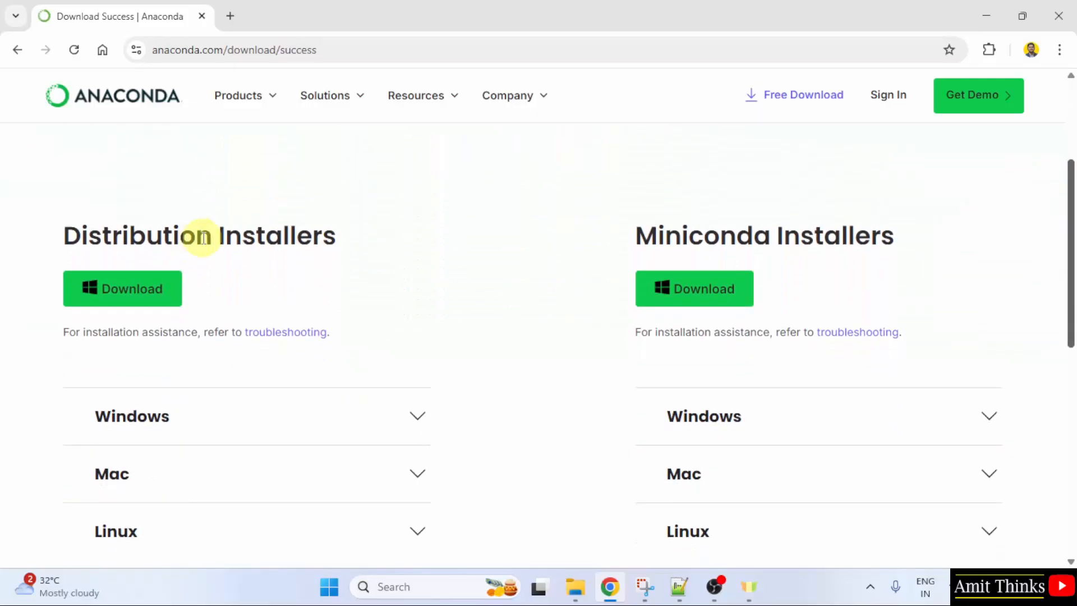
pyautogui.moveTo(190, 401)
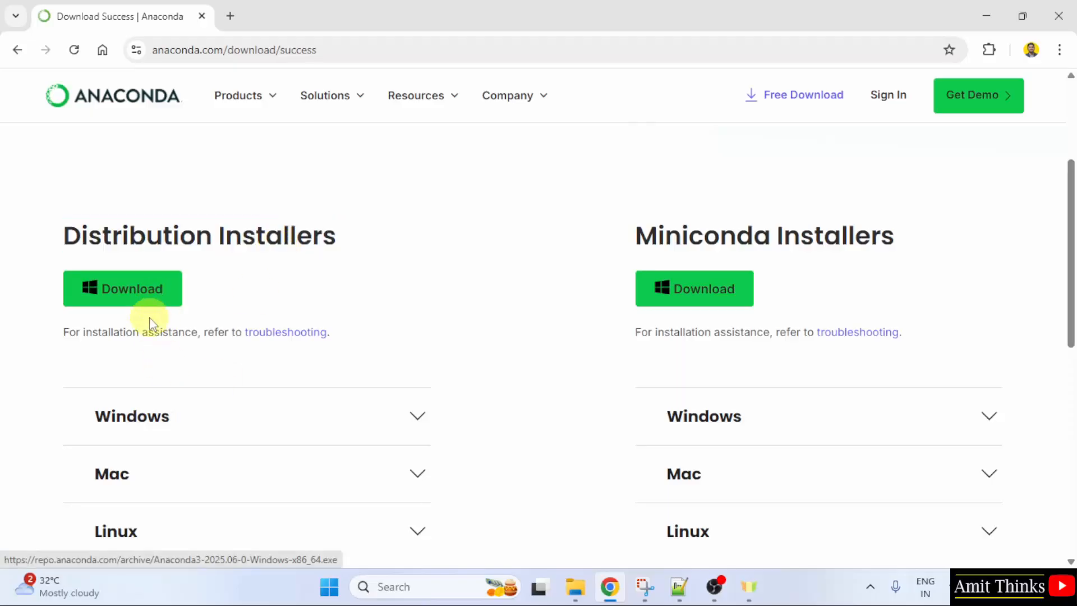
pyautogui.moveTo(169, 315)
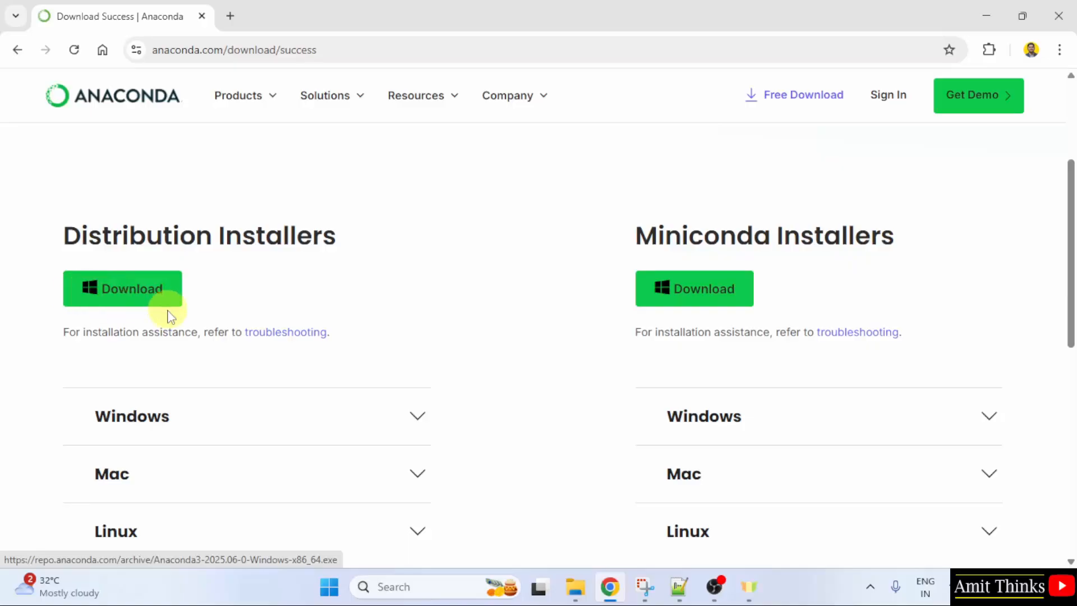
pyautogui.moveTo(164, 301)
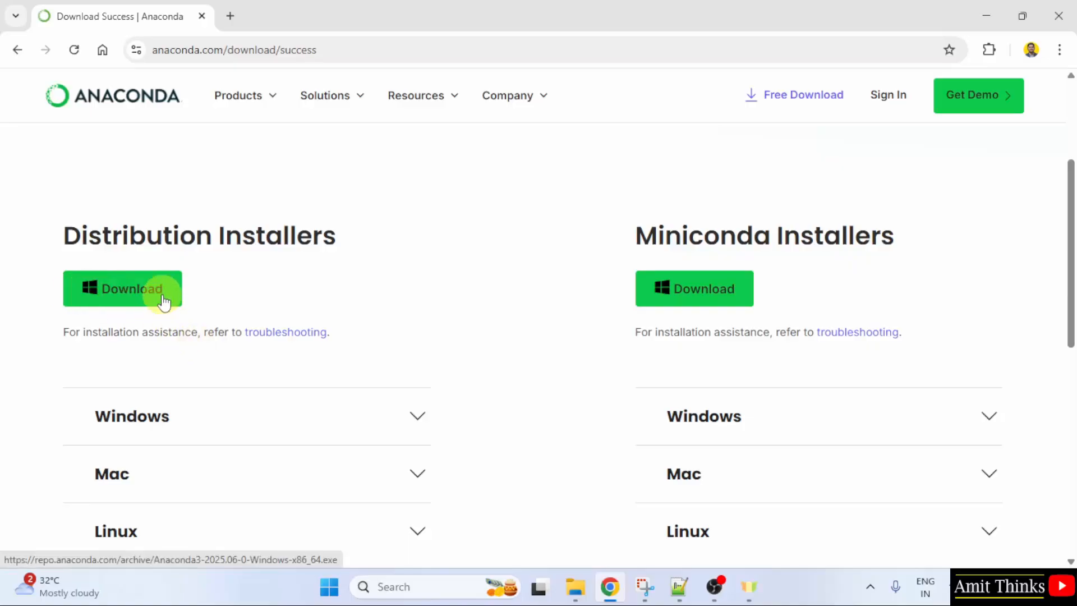
pyautogui.click(124, 288)
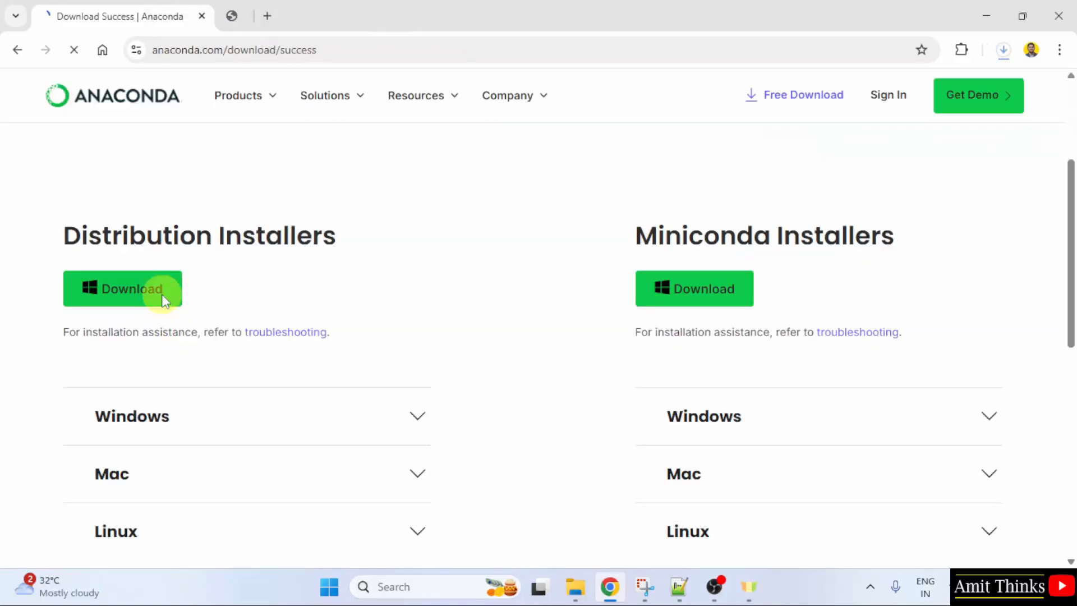
pyautogui.click(124, 288)
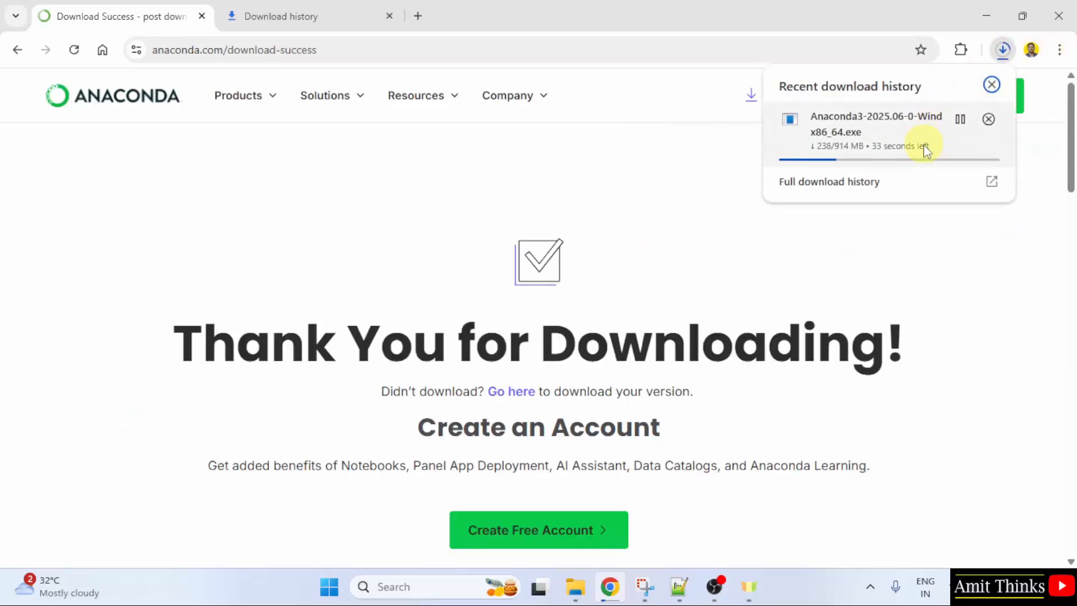
pyautogui.moveTo(952, 168)
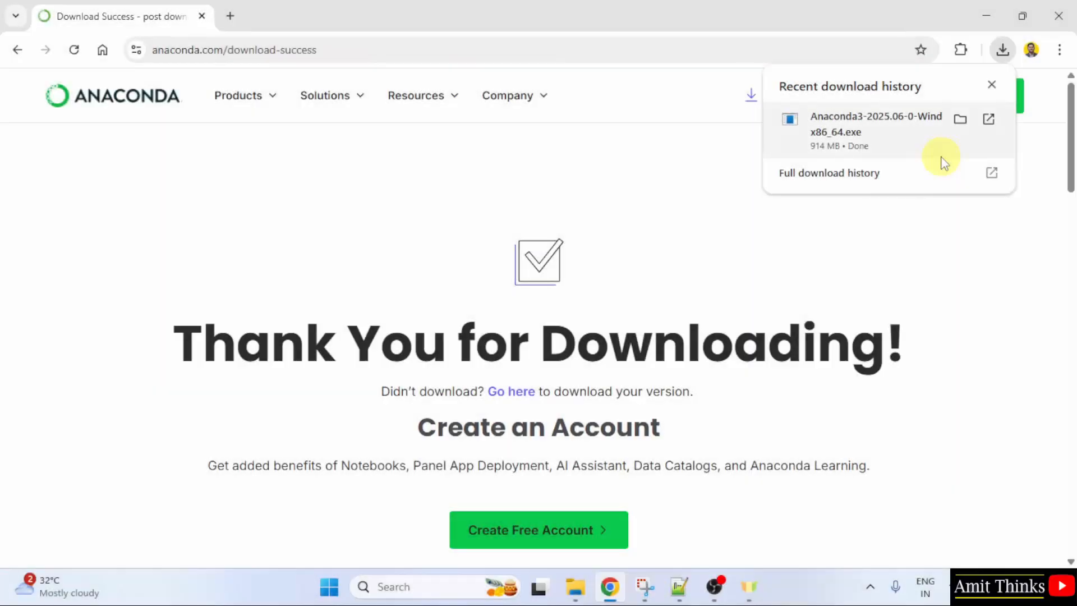
pyautogui.rightClick(877, 130)
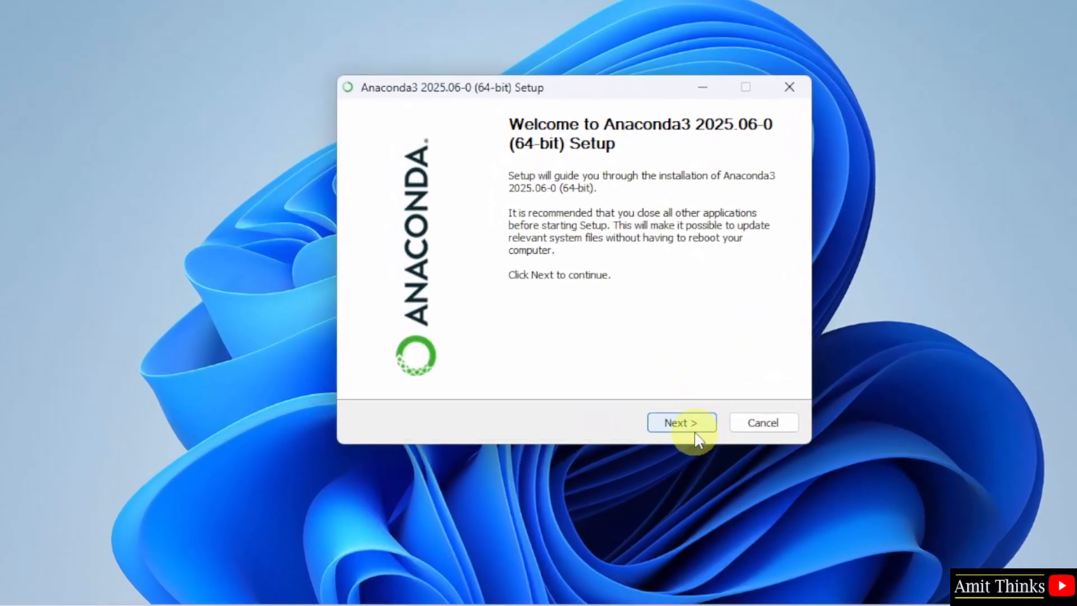
# Accept the license agreement and choose an All Users installation.
pyautogui.click(681, 421)
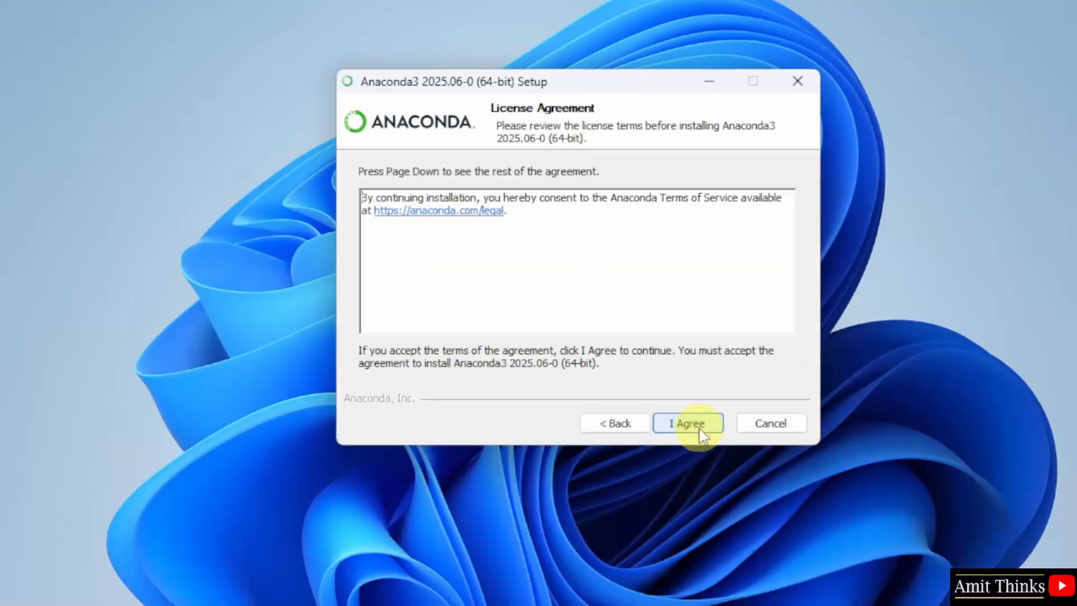
pyautogui.click(688, 423)
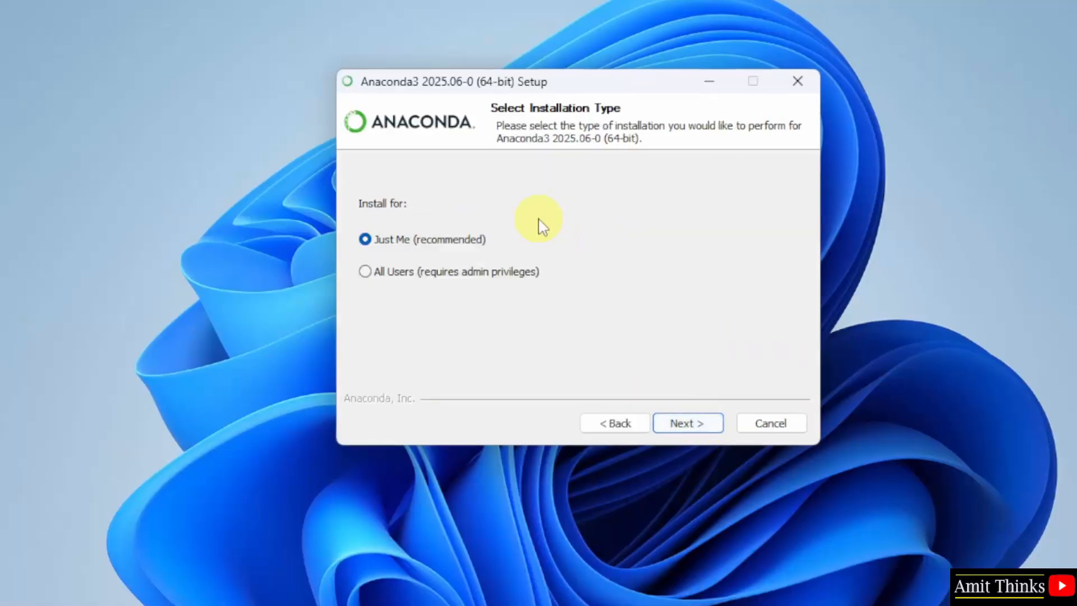
pyautogui.click(366, 272)
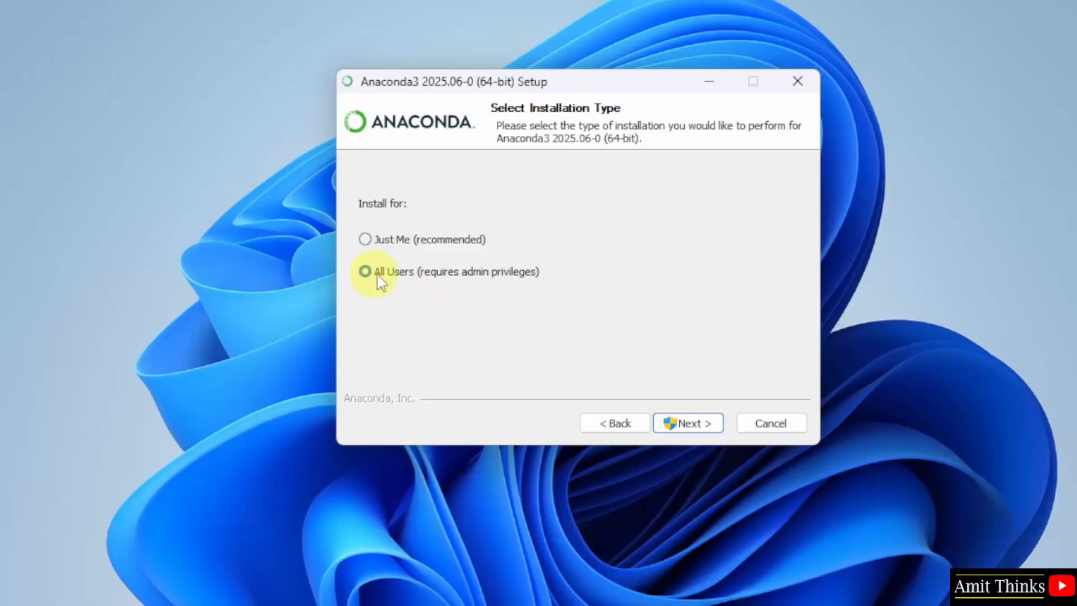
pyautogui.moveTo(688, 423)
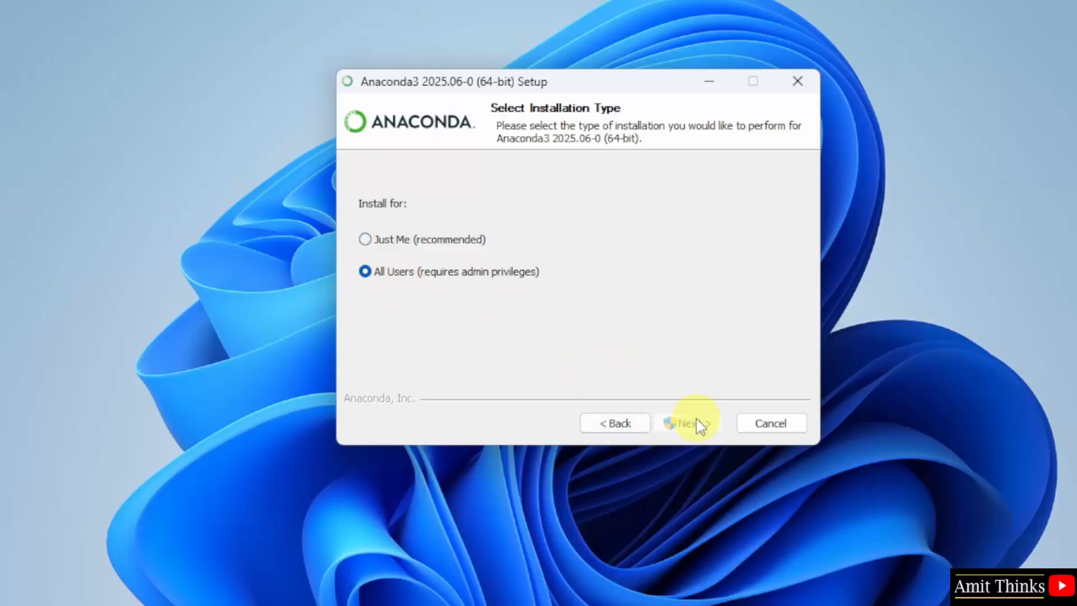
# Continue with the default destination folder C:\ProgramData\anaconda3.
pyautogui.click(687, 423)
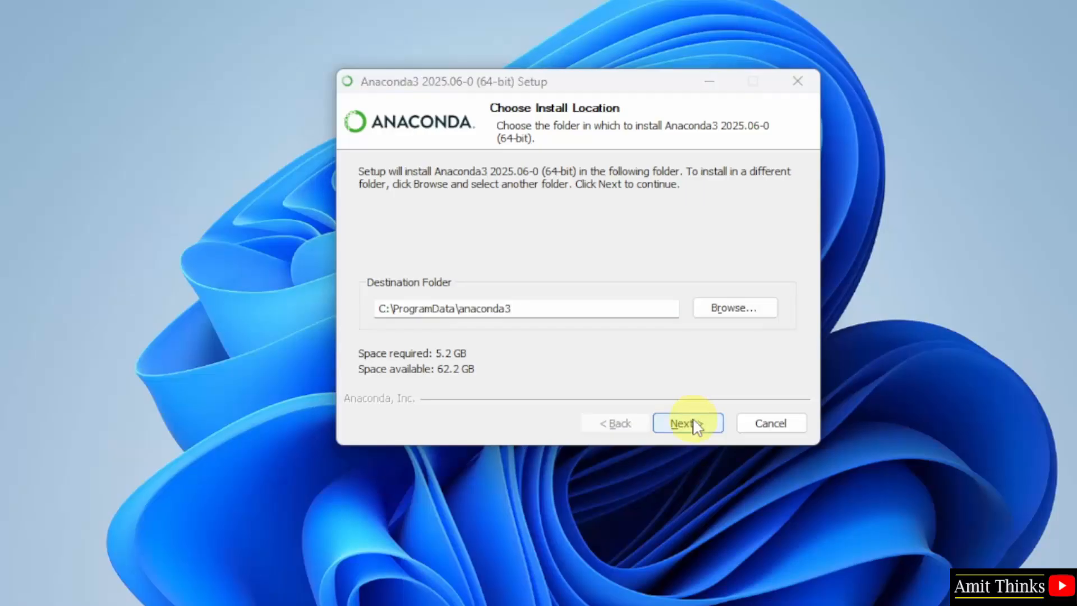
pyautogui.click(525, 308)
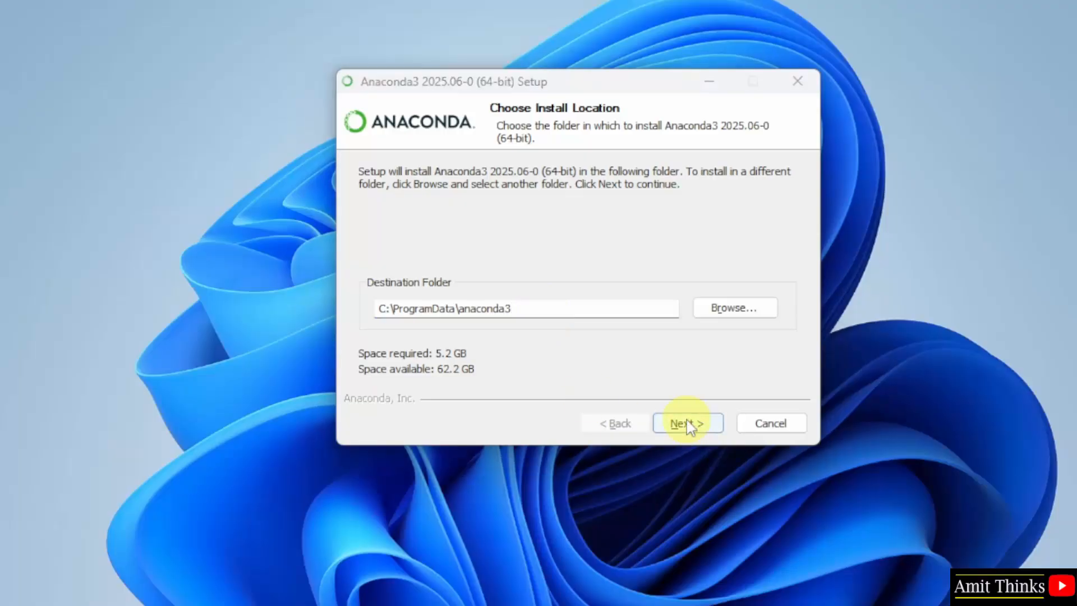
pyautogui.click(686, 423)
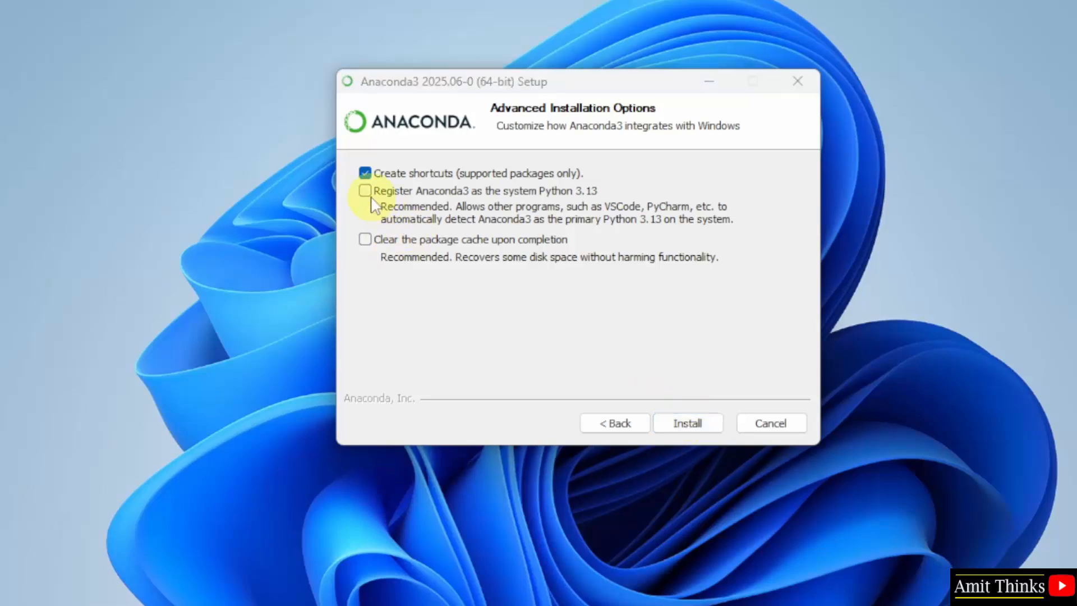
pyautogui.moveTo(365, 204)
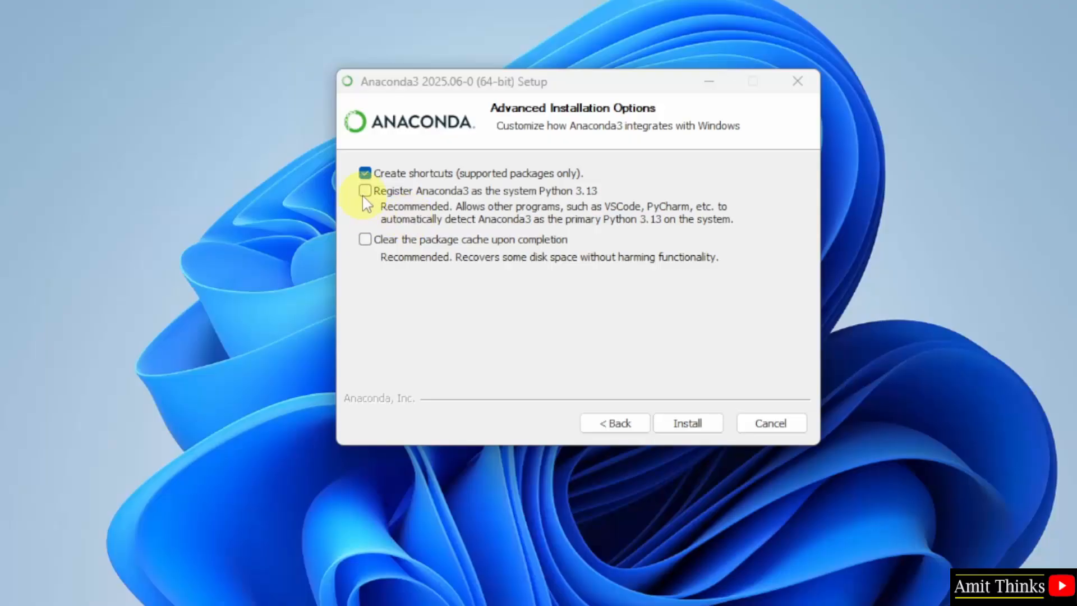
# Enable system Python 3.13 registration and package cache clearing, then install.
pyautogui.click(366, 191)
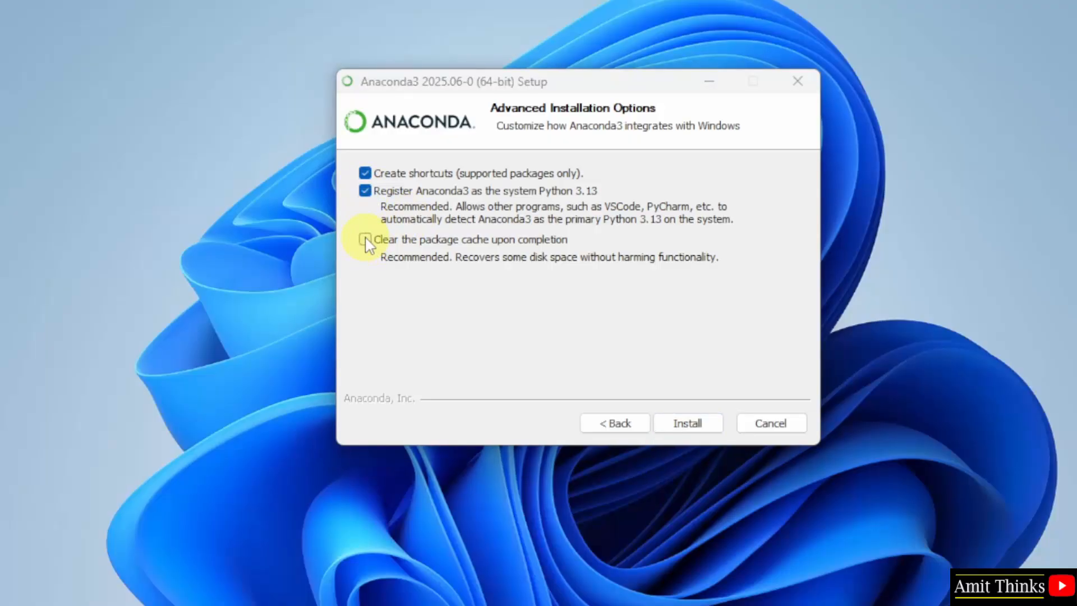
pyautogui.click(365, 239)
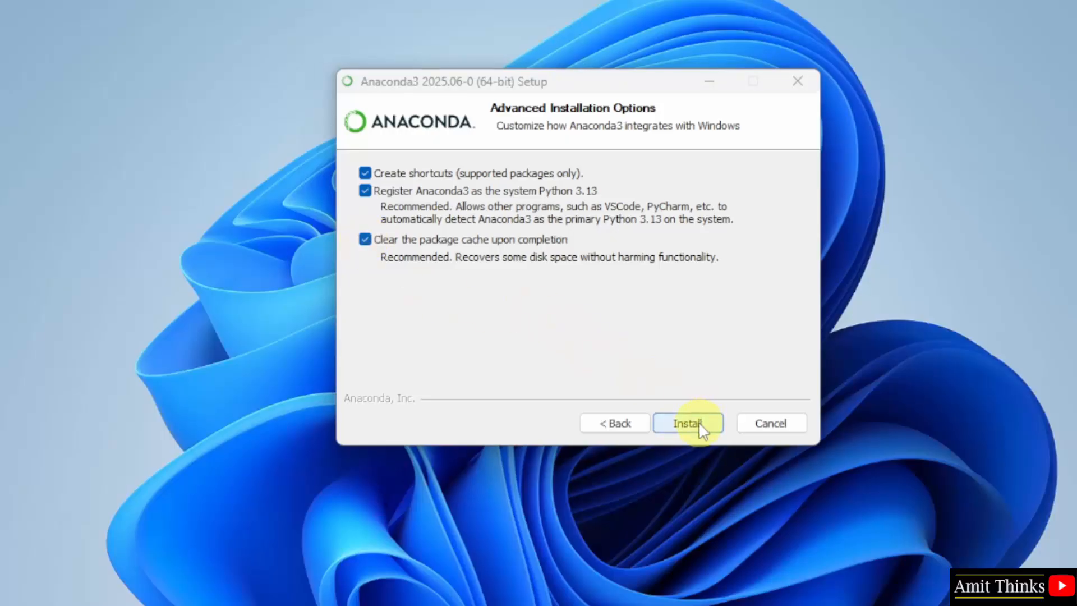
pyautogui.click(688, 423)
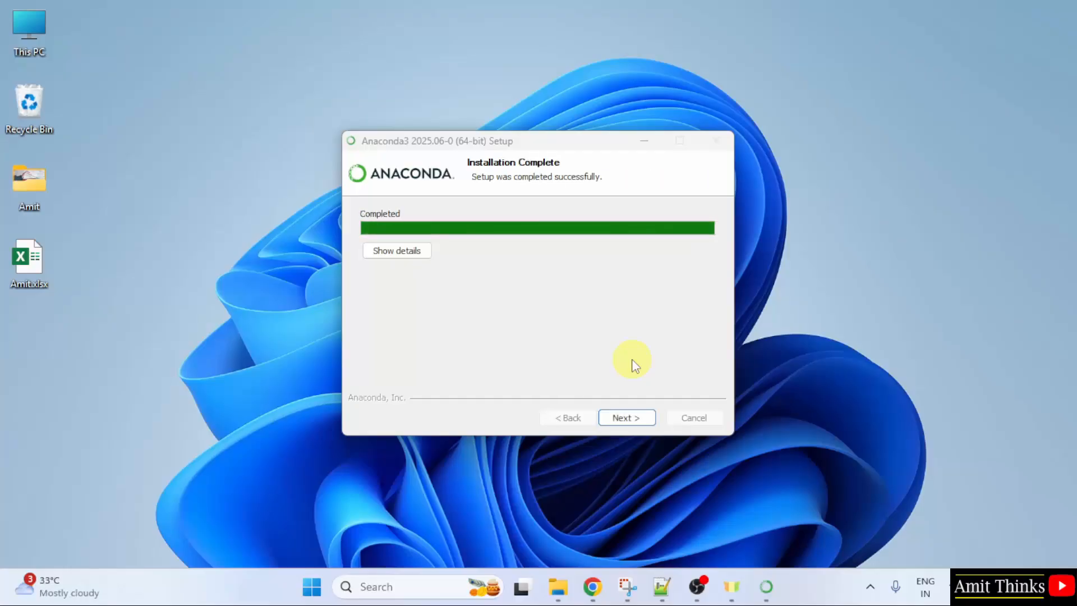
# Finish setup with 'Launch Anaconda Navigator' and 'Welcome to Anaconda' unticked.
pyautogui.click(626, 417)
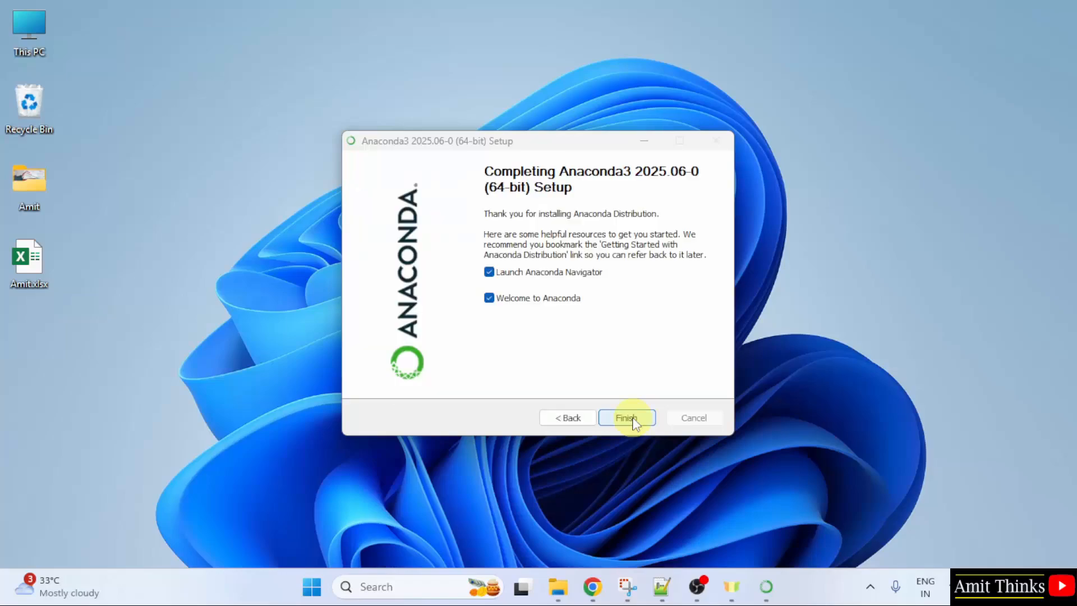
pyautogui.moveTo(585, 284)
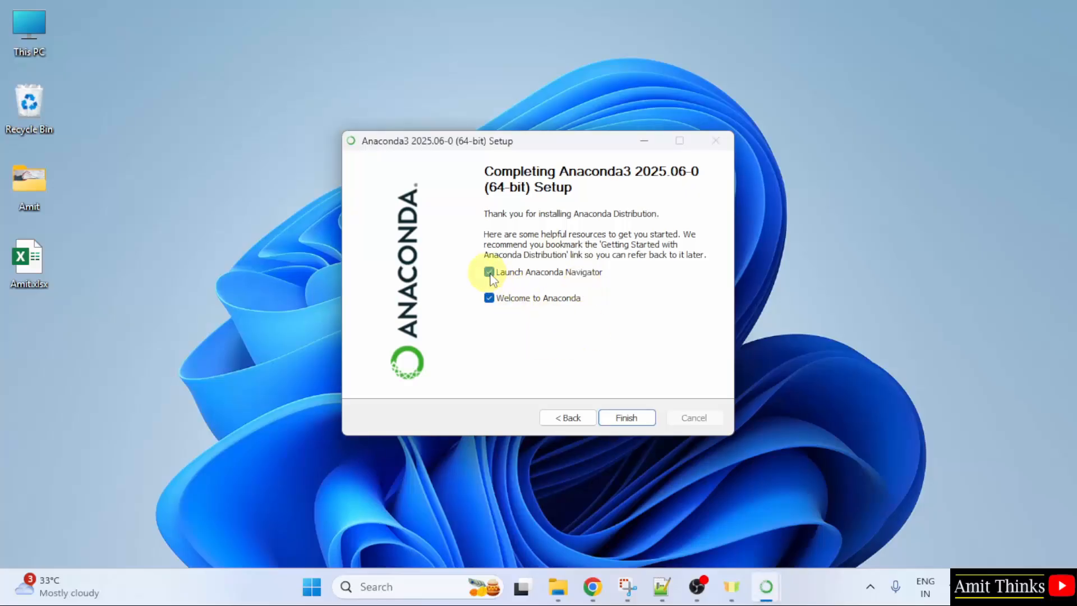
pyautogui.click(489, 271)
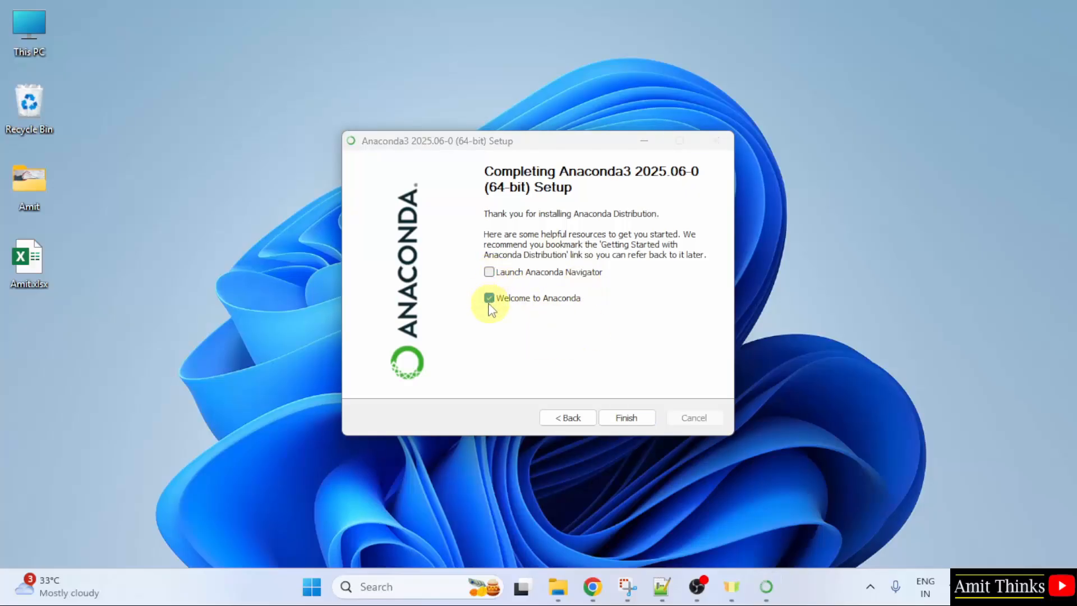
pyautogui.click(490, 297)
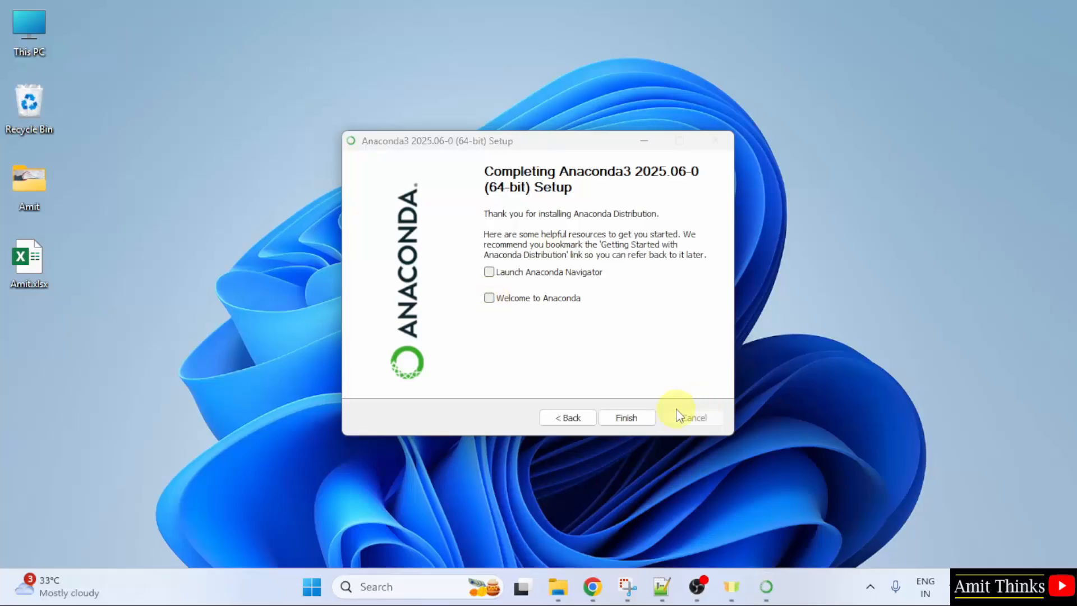
pyautogui.click(626, 417)
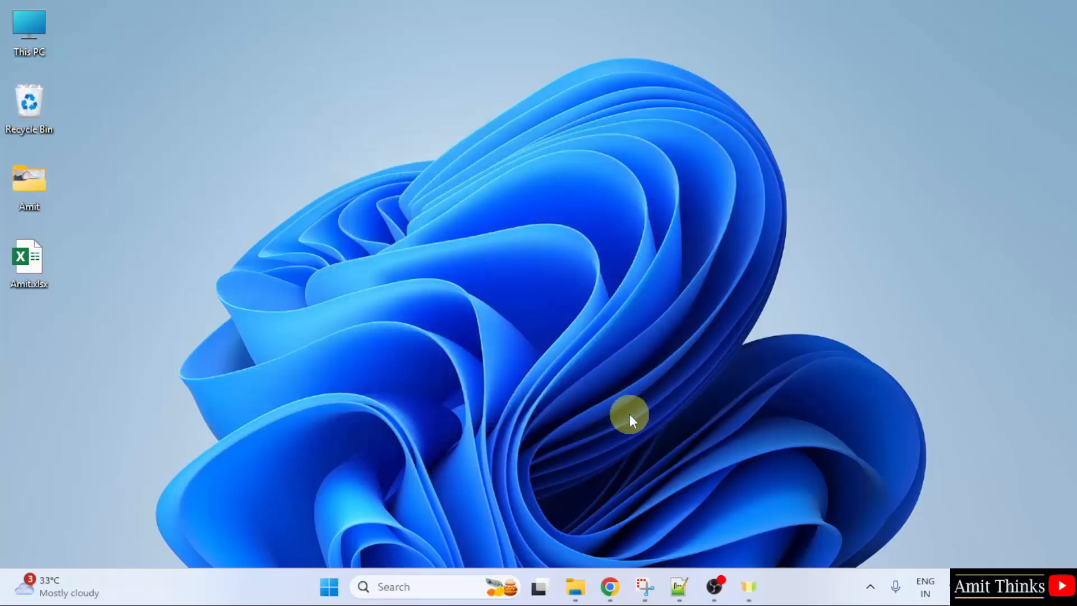
# Search the Start menu for 'anaconda' to list Anaconda Navigator and Anaconda Prompt.
pyautogui.click(329, 587)
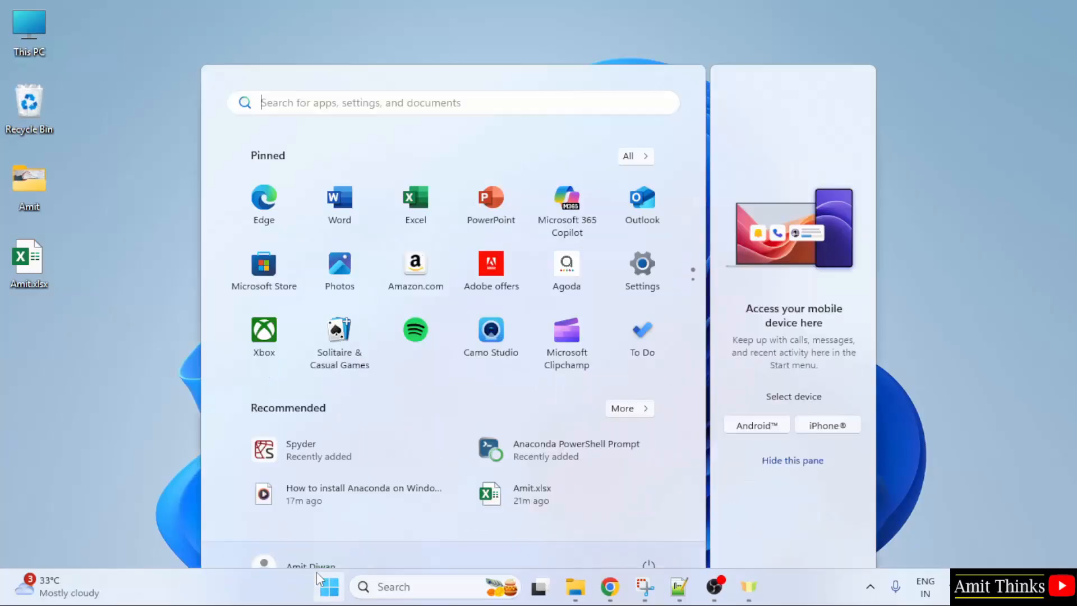
pyautogui.write('anaconda Navigator')
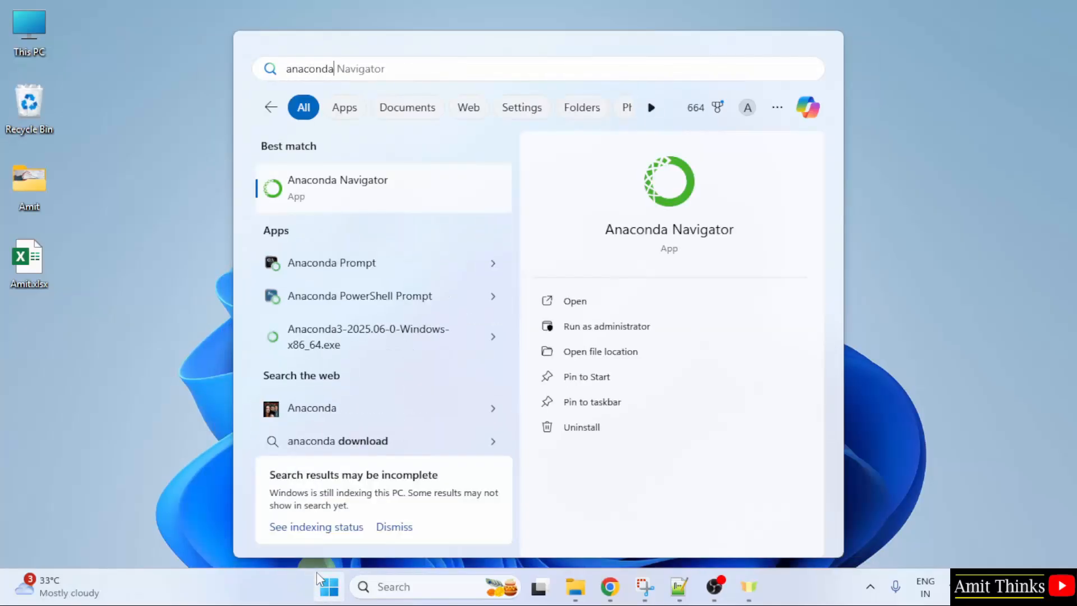
pyautogui.moveTo(385, 204)
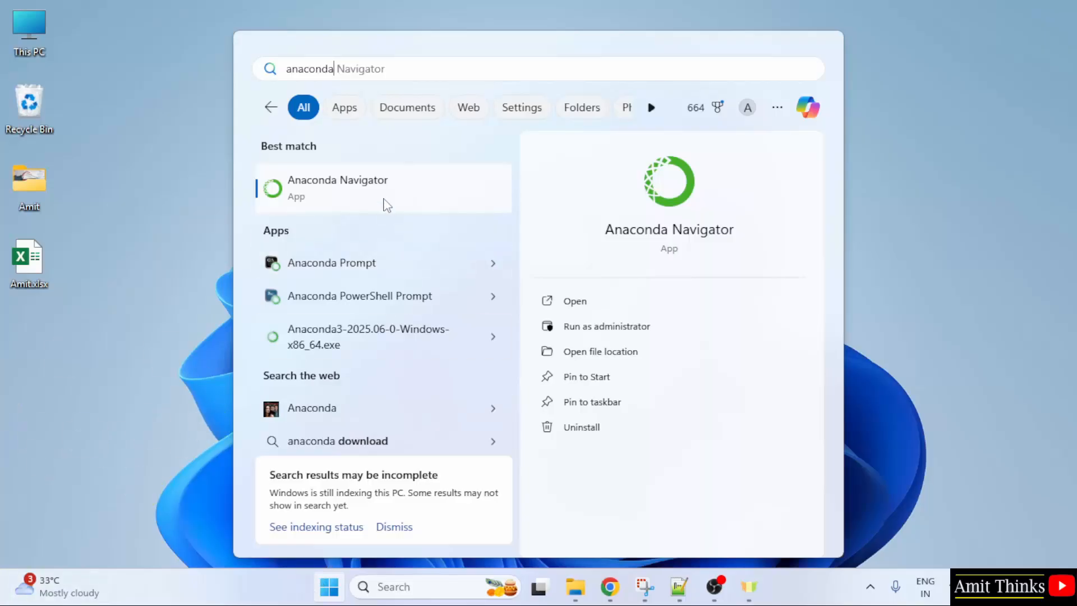
pyautogui.moveTo(415, 268)
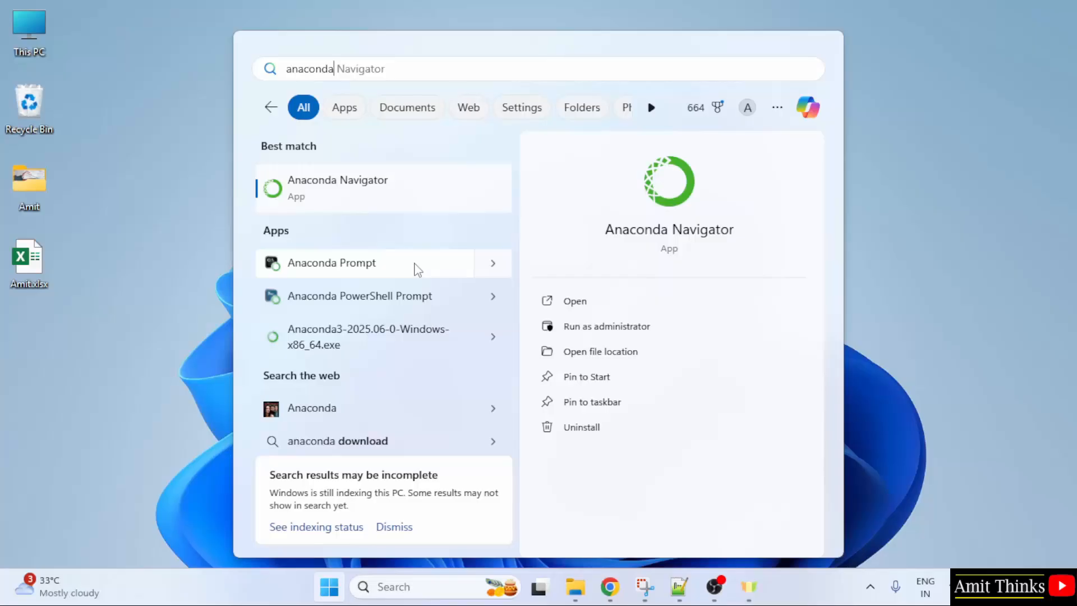
pyautogui.moveTo(381, 195)
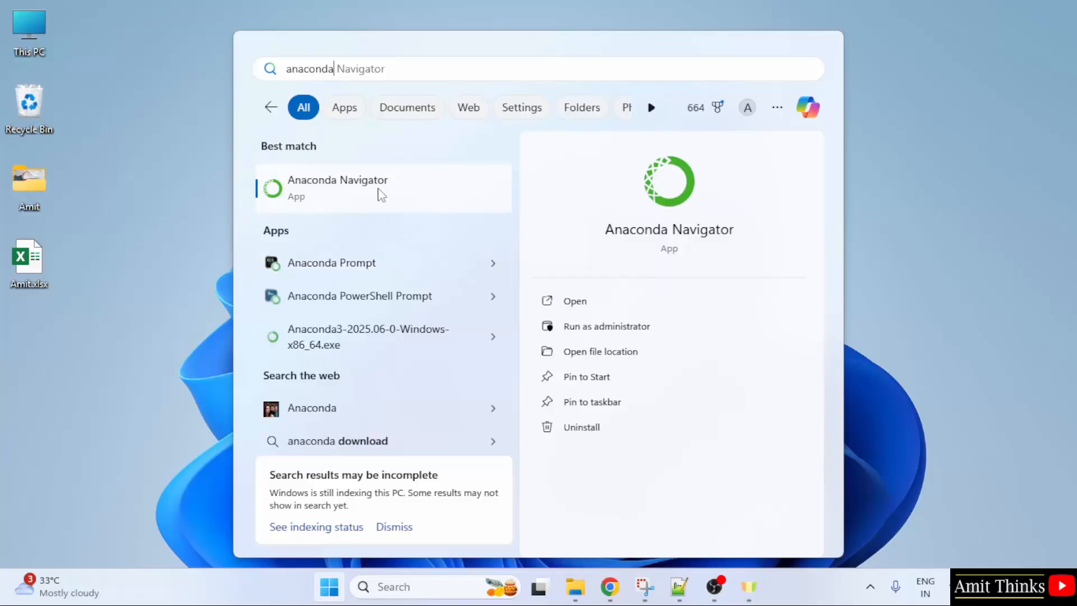
pyautogui.moveTo(385, 263)
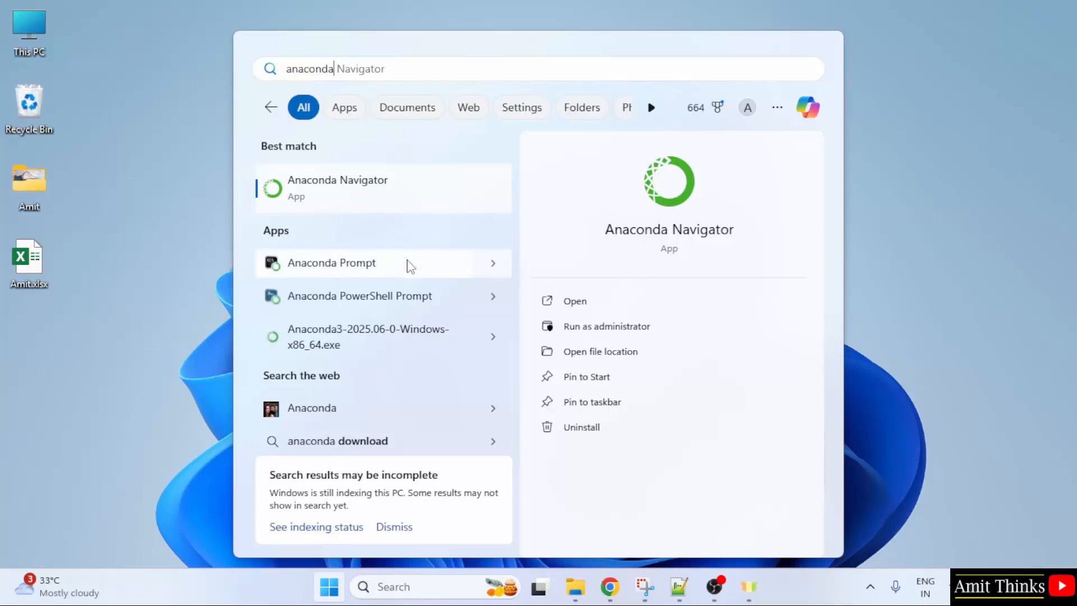
pyautogui.moveTo(410, 267)
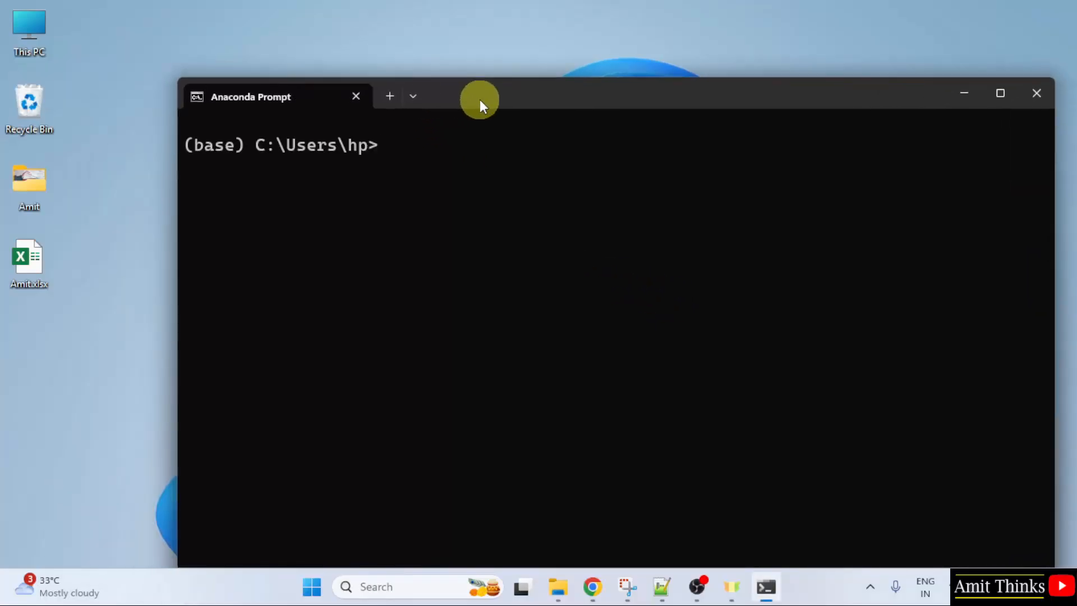
# Run 'jupyter notebook' in Anaconda Prompt to open the file browser at localhost:8888.
pyautogui.write('jupyt')
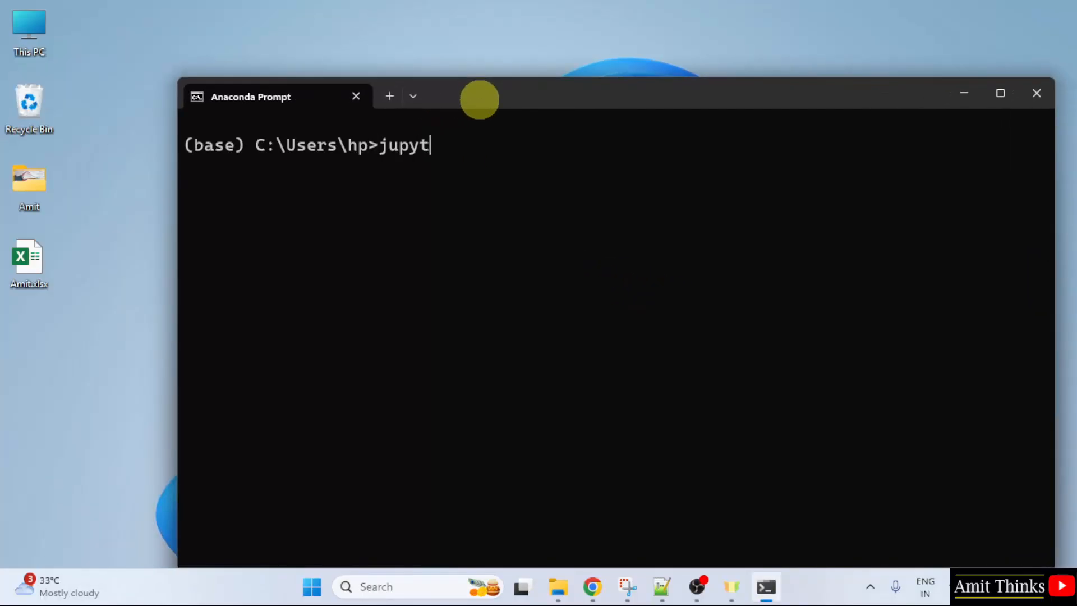
pyautogui.write('er note')
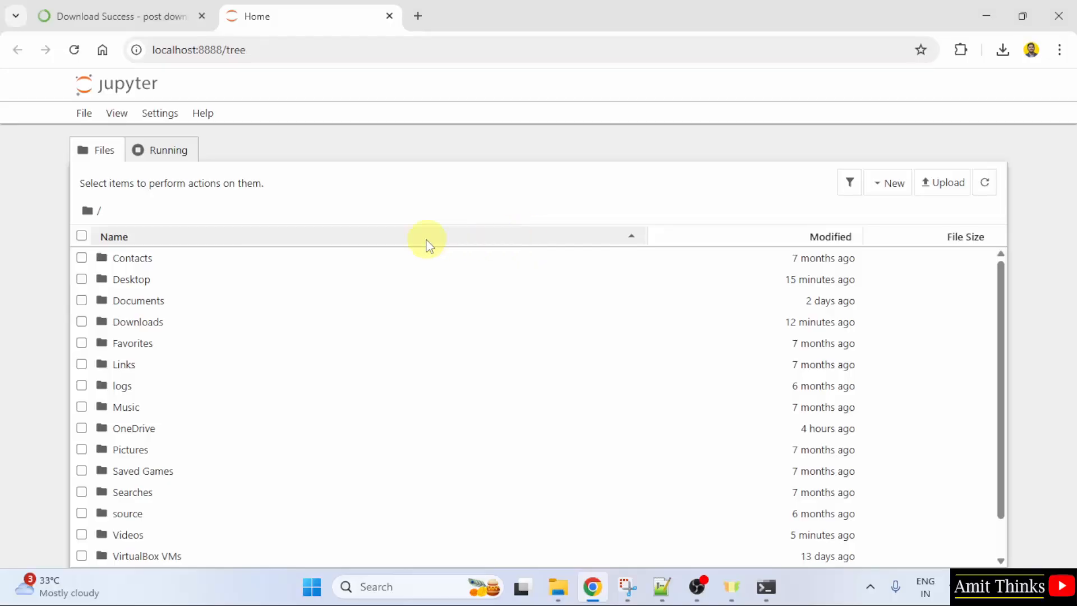
# Create a new Python 3 notebook inside the Desktop folder.
pyautogui.click(130, 279)
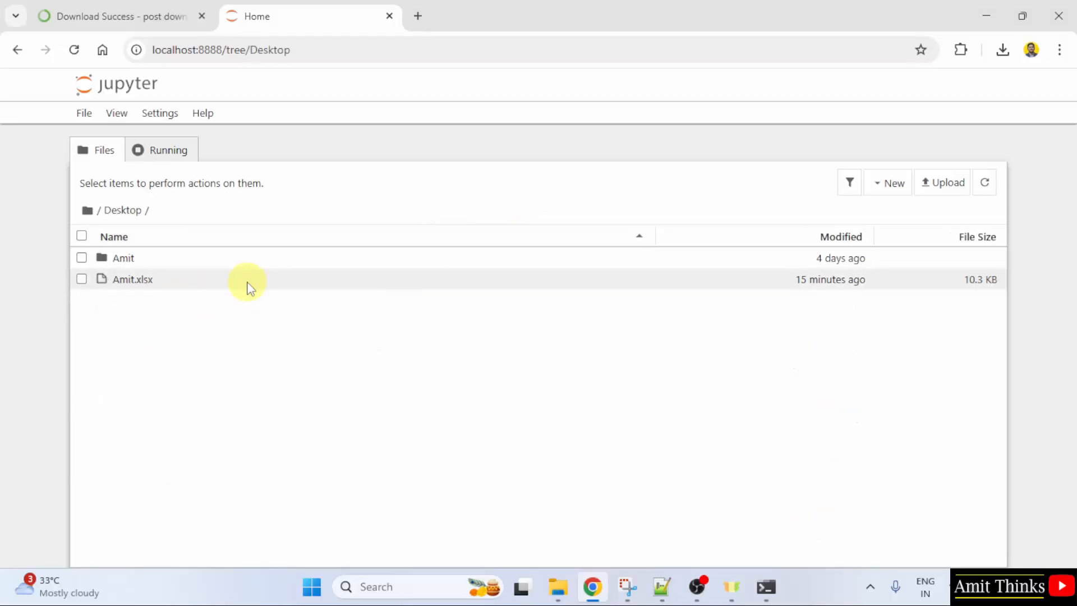
pyautogui.moveTo(1064, 207)
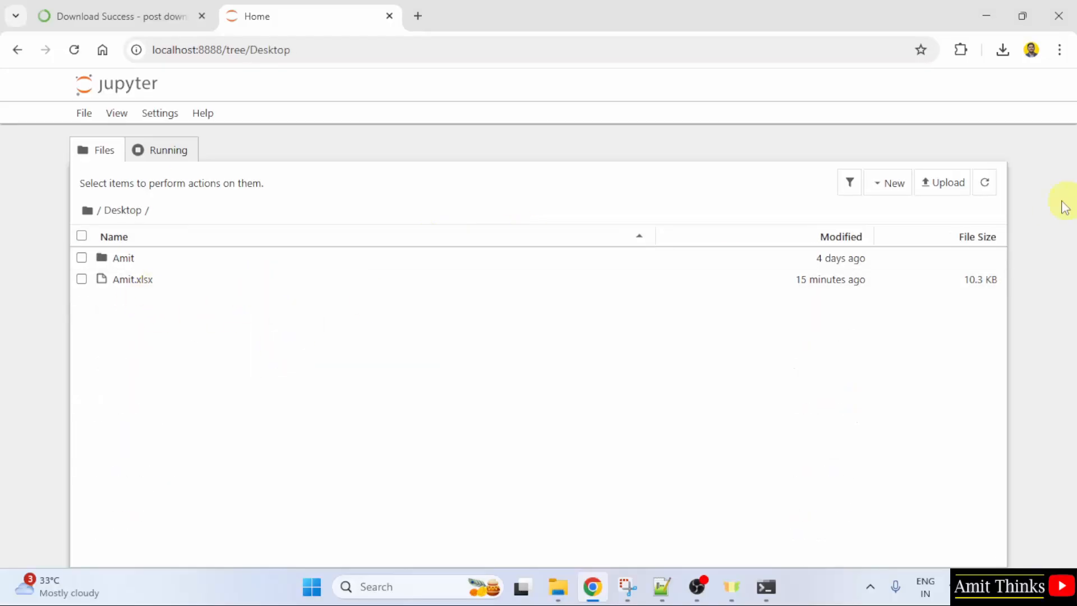
pyautogui.click(892, 181)
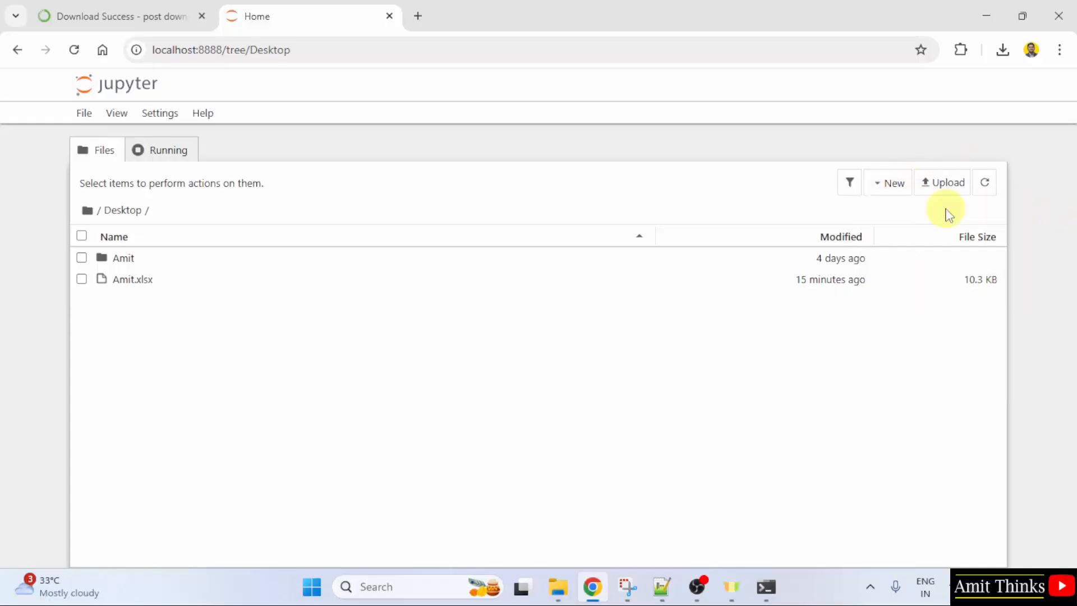
pyautogui.click(890, 182)
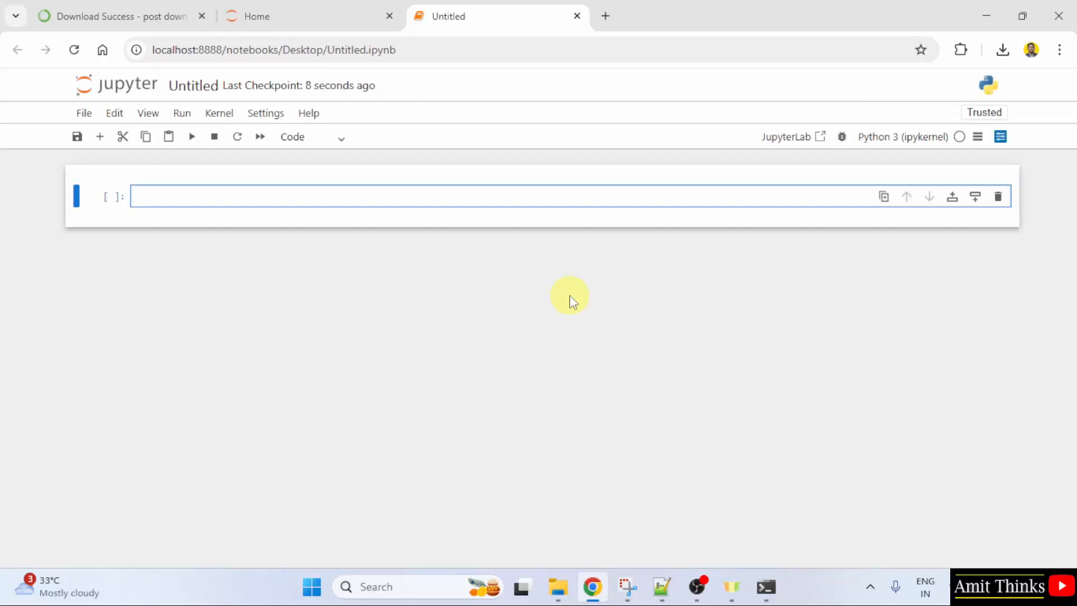
pyautogui.moveTo(1070, 72)
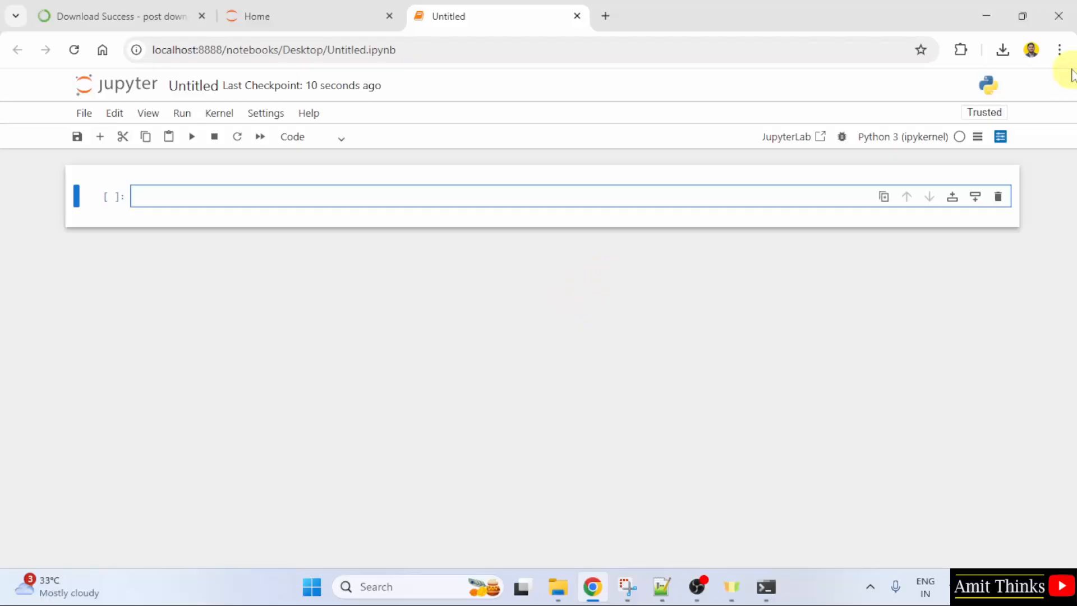
# Enlarge the page, enter print("Amit Diwan") in the first cell and run it to show its output.
pyautogui.click(1058, 49)
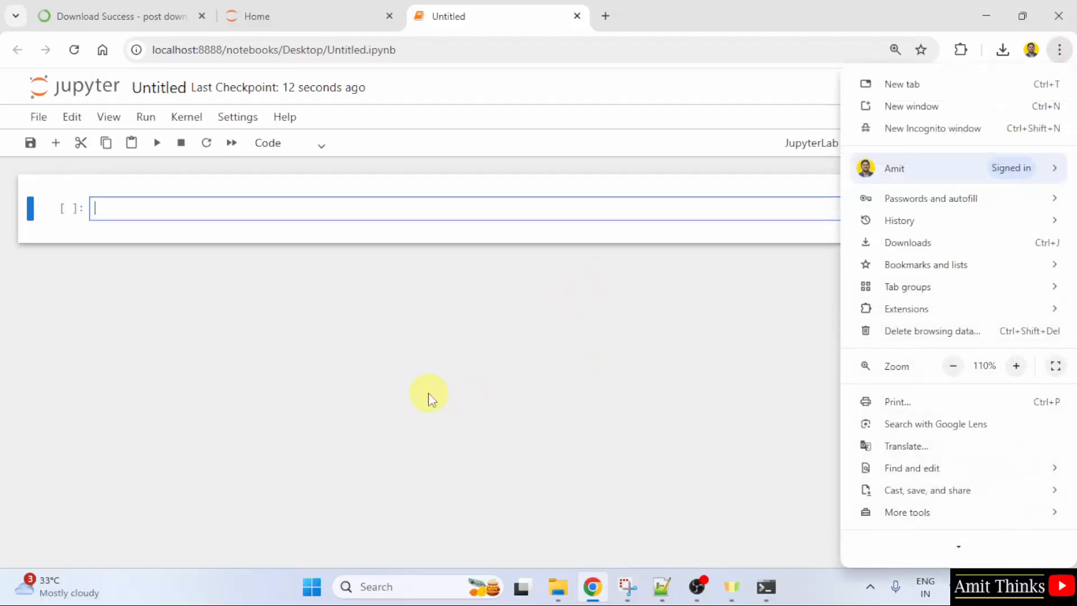
pyautogui.write('print')
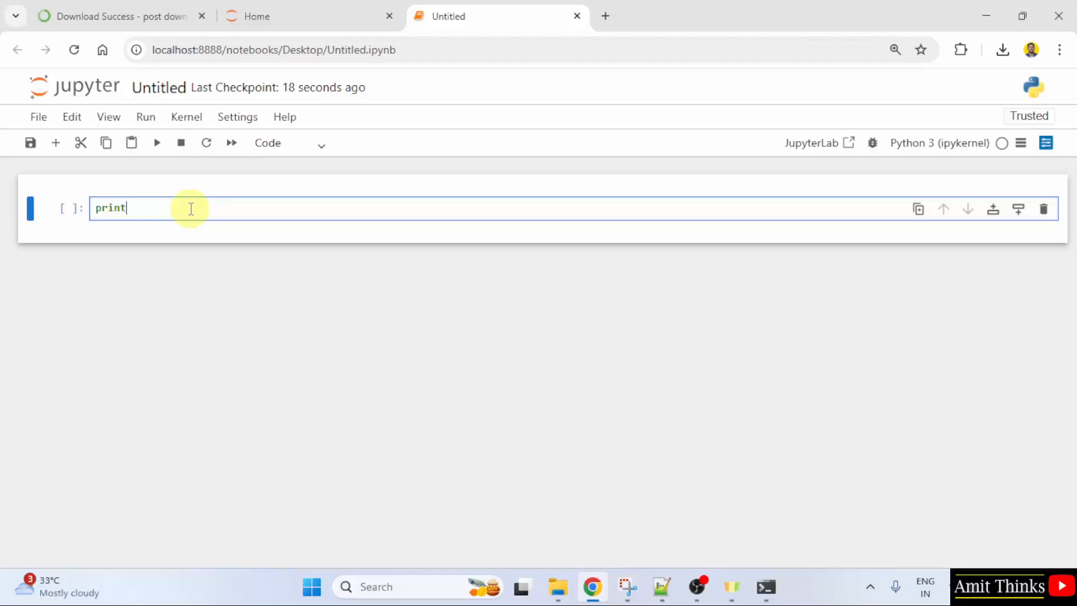
pyautogui.write('("Amit Diw')
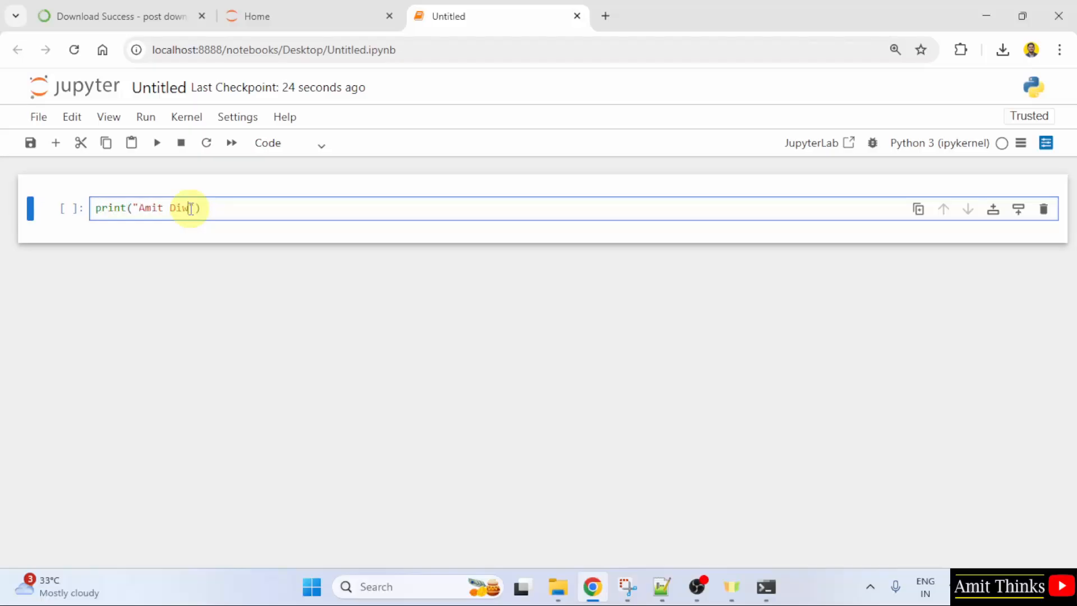
pyautogui.write('an')
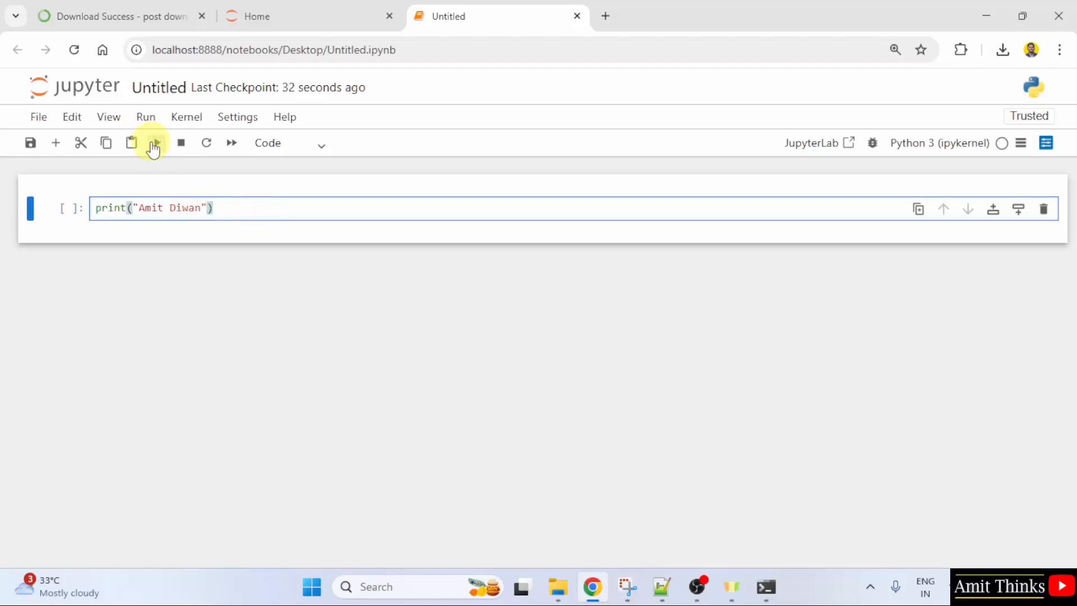
pyautogui.click(154, 143)
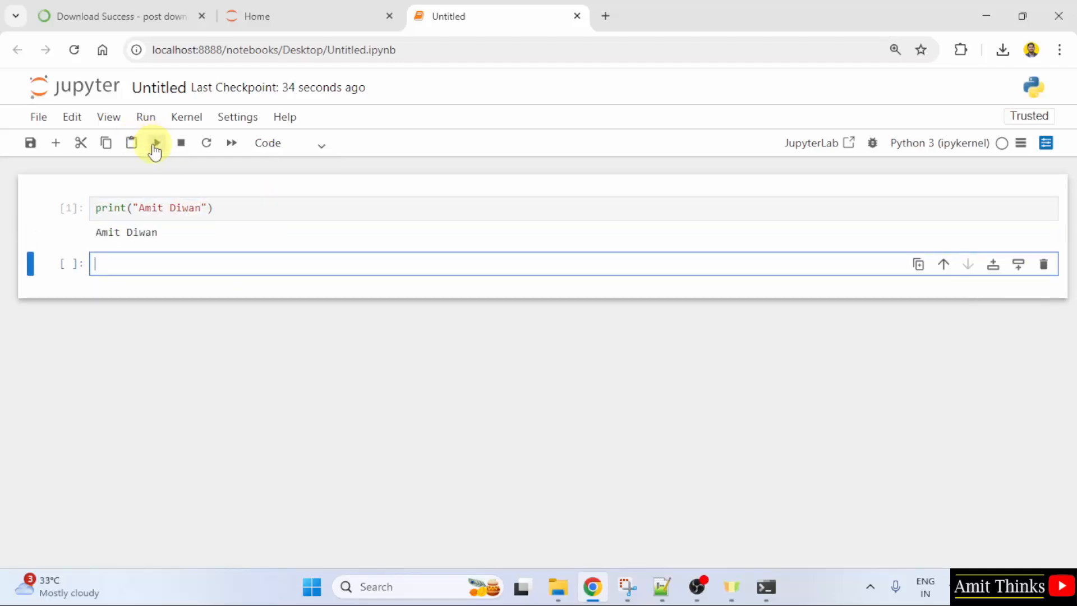